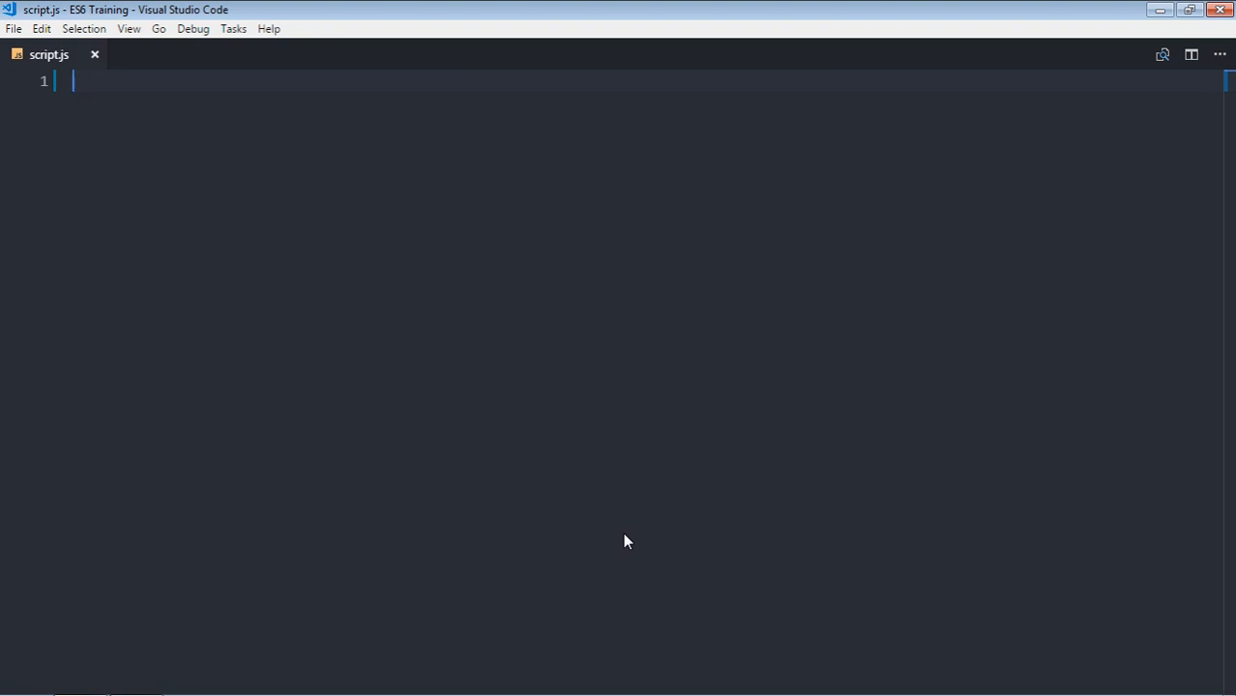
- Write class Employee with a constructor(name) that stores this._name = name
{"action": "type", "text": "class Emp"}
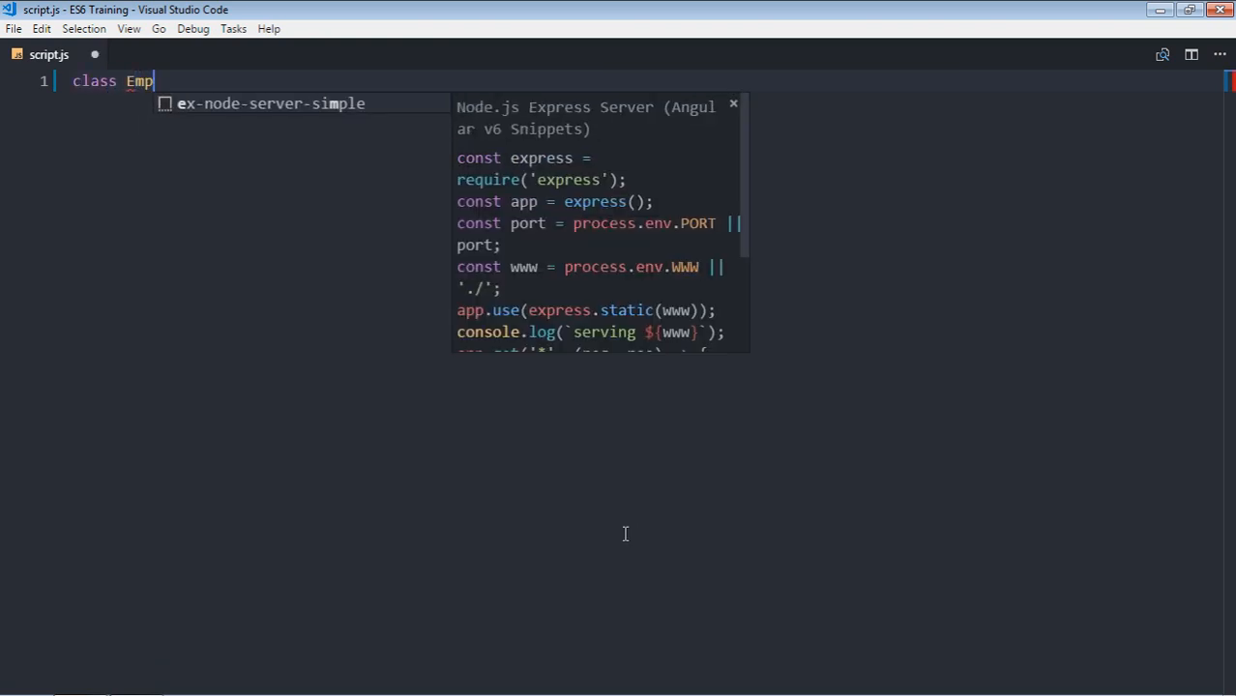
{"action": "type", "text": "loyee"}
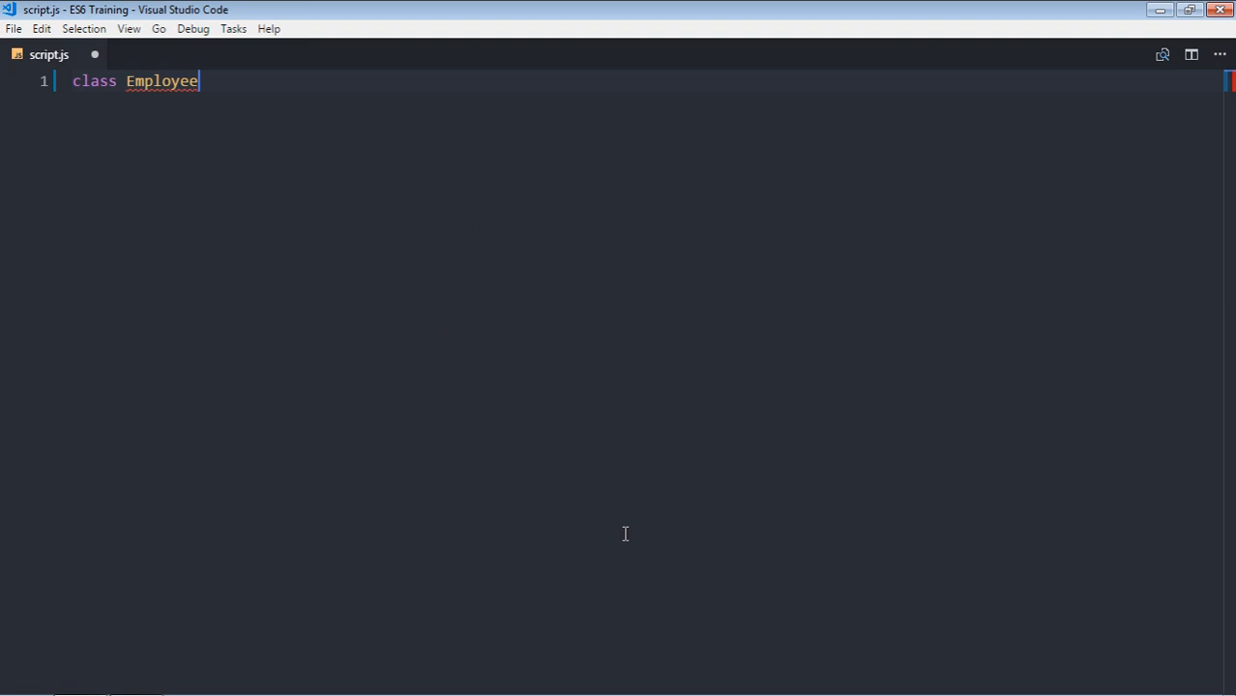
{"action": "type", "text": "{"}
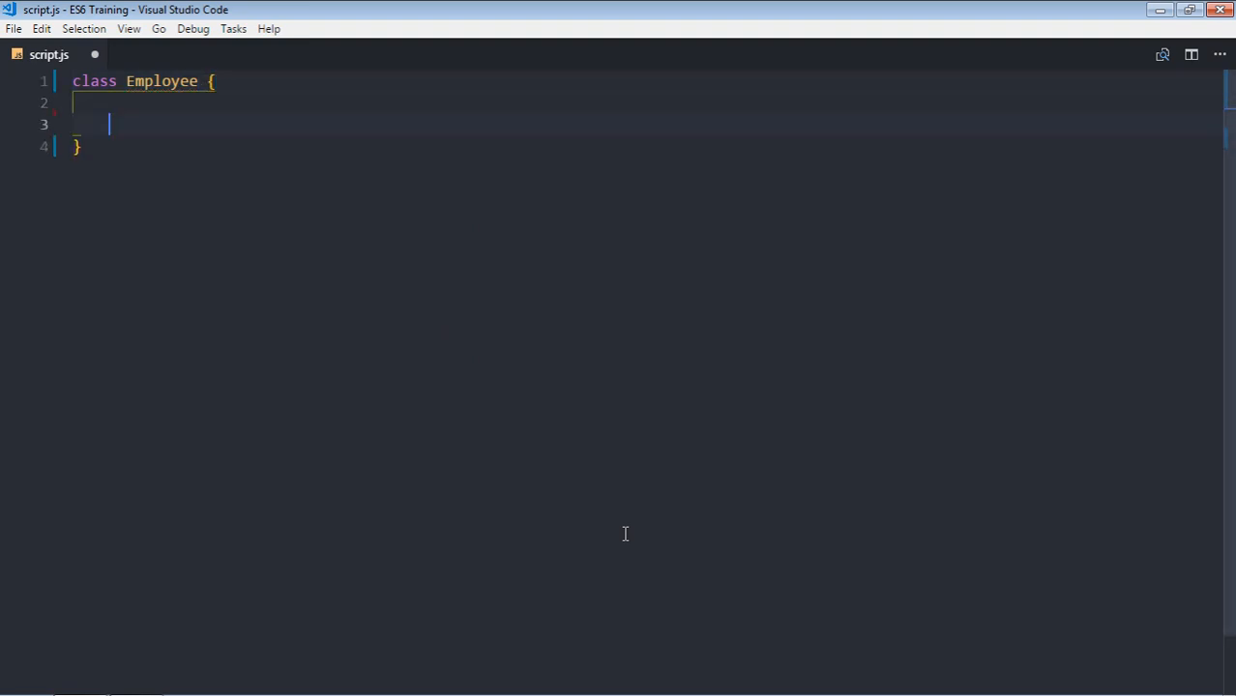
{"action": "type", "text": "constructor"}
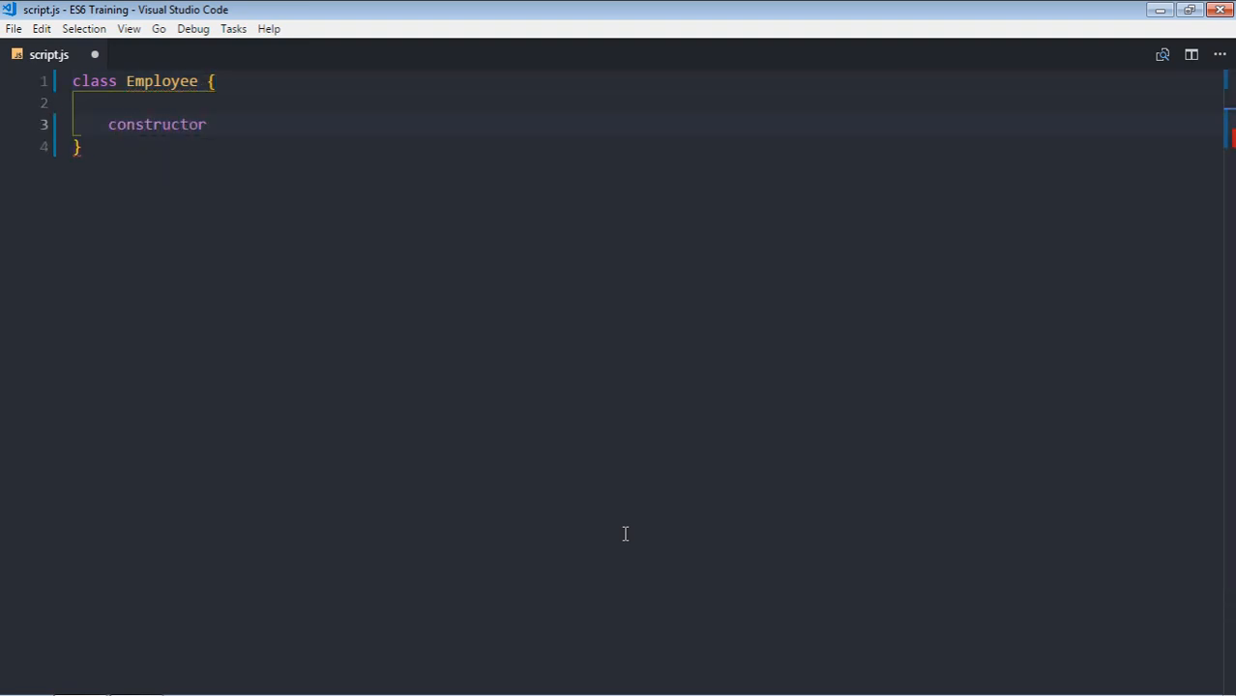
{"action": "type", "text": "(name){"}
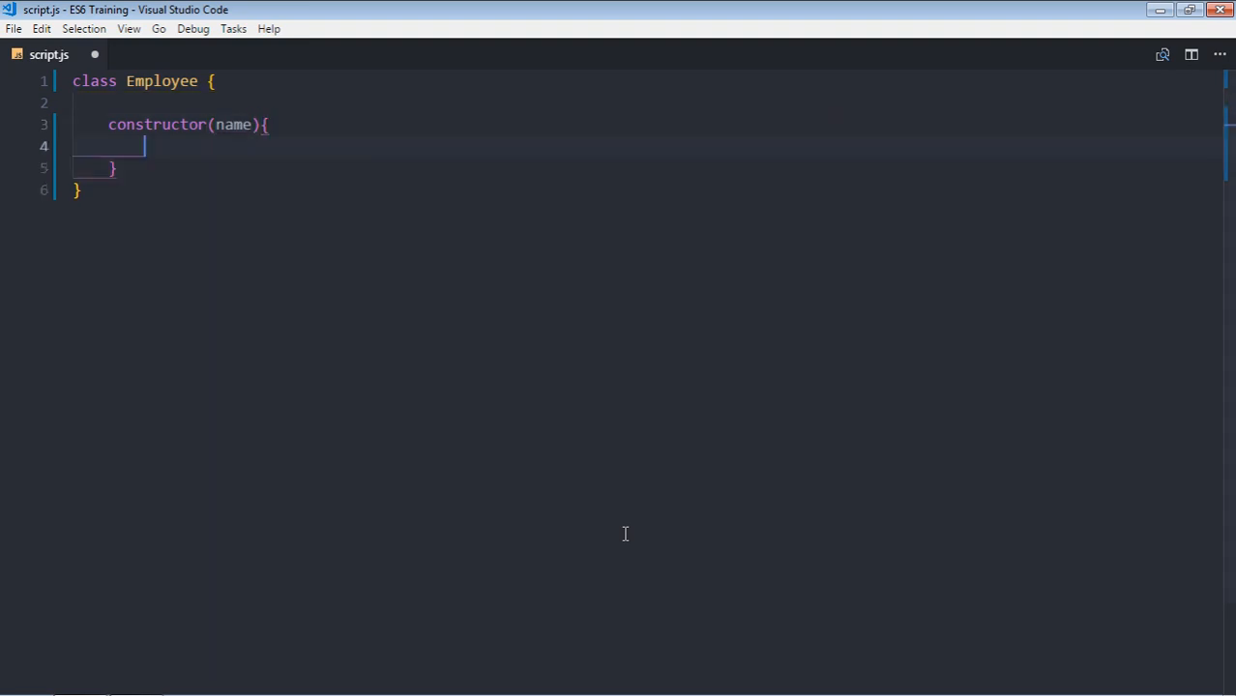
{"action": "type", "text": "this."}
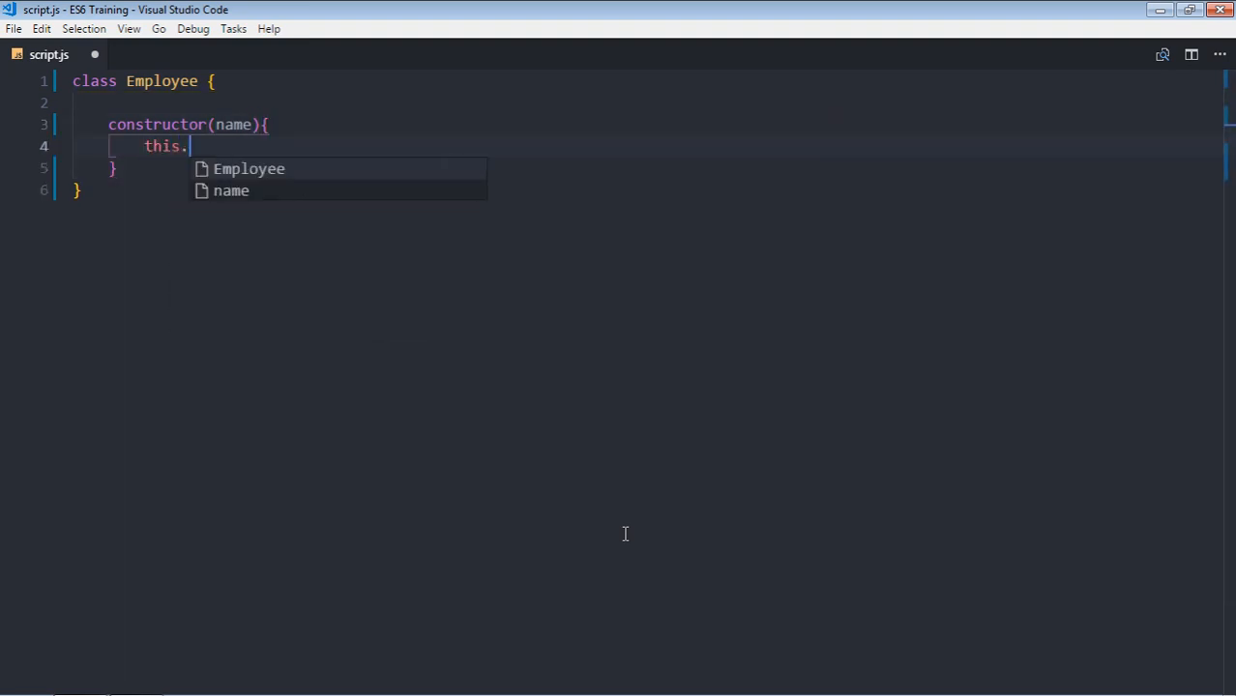
{"action": "type", "text": "_name ="}
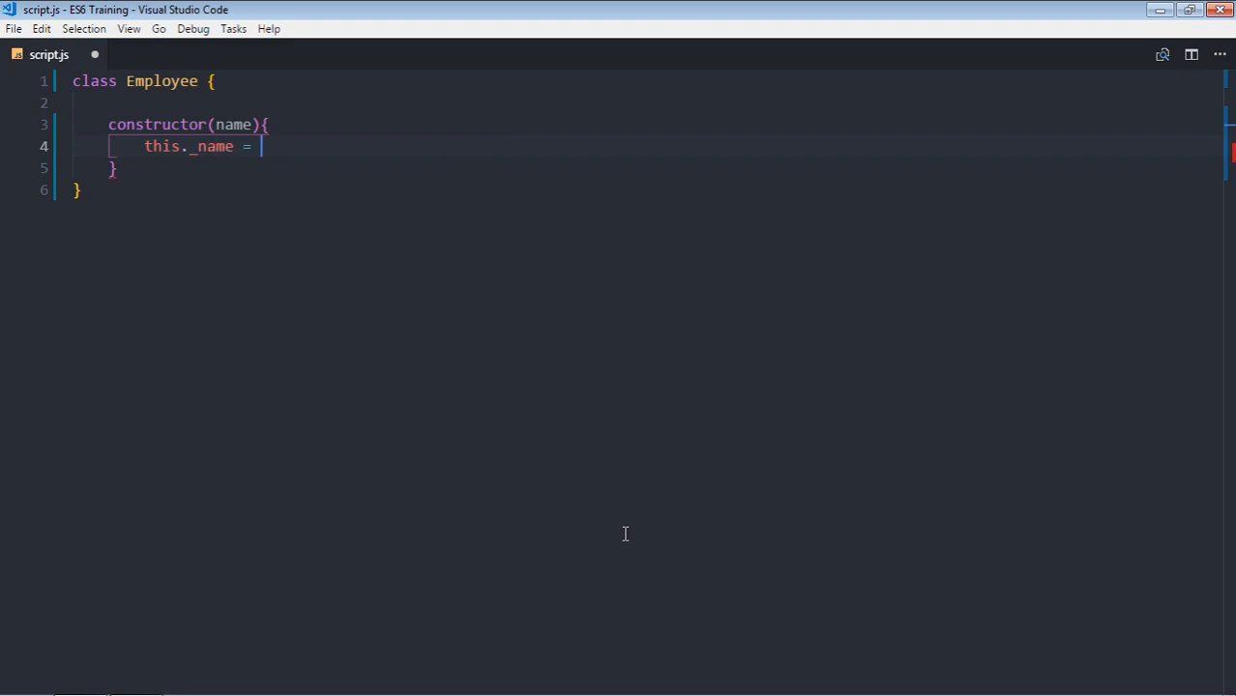
{"action": "type", "text": "name;"}
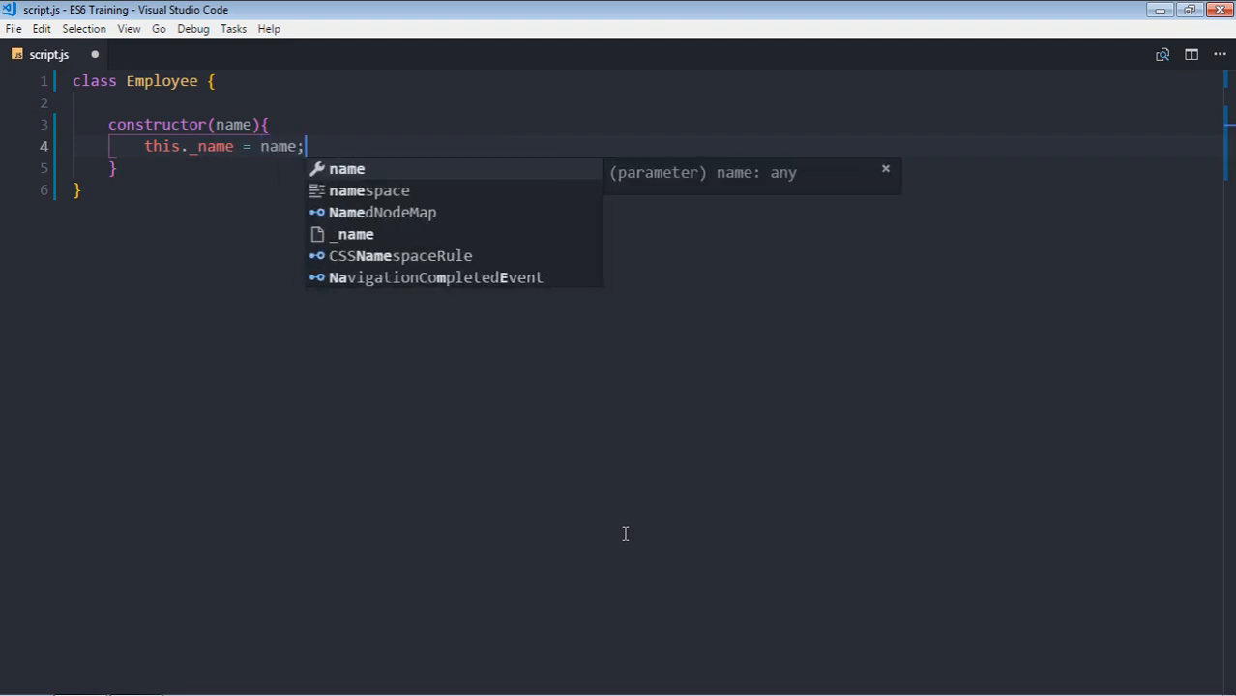
- Add a getEmployee() method that logs this._name to the console
{"action": "type", "text": "get"}
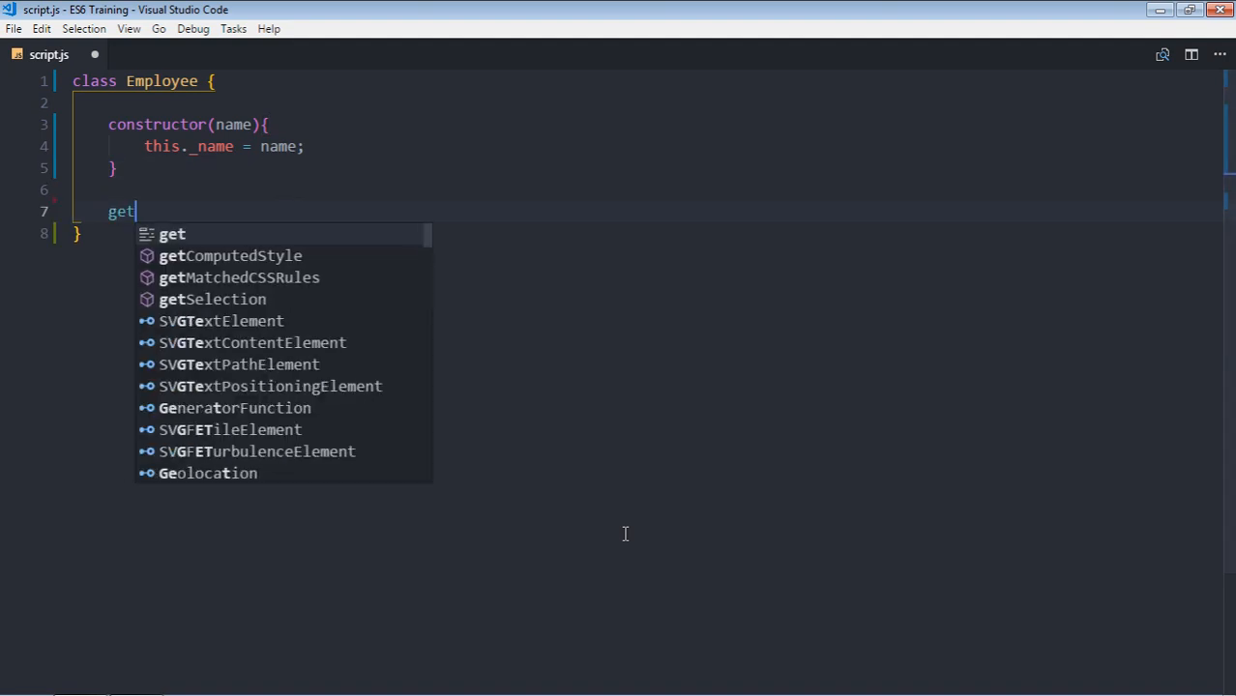
{"action": "type", "text": "Emp"}
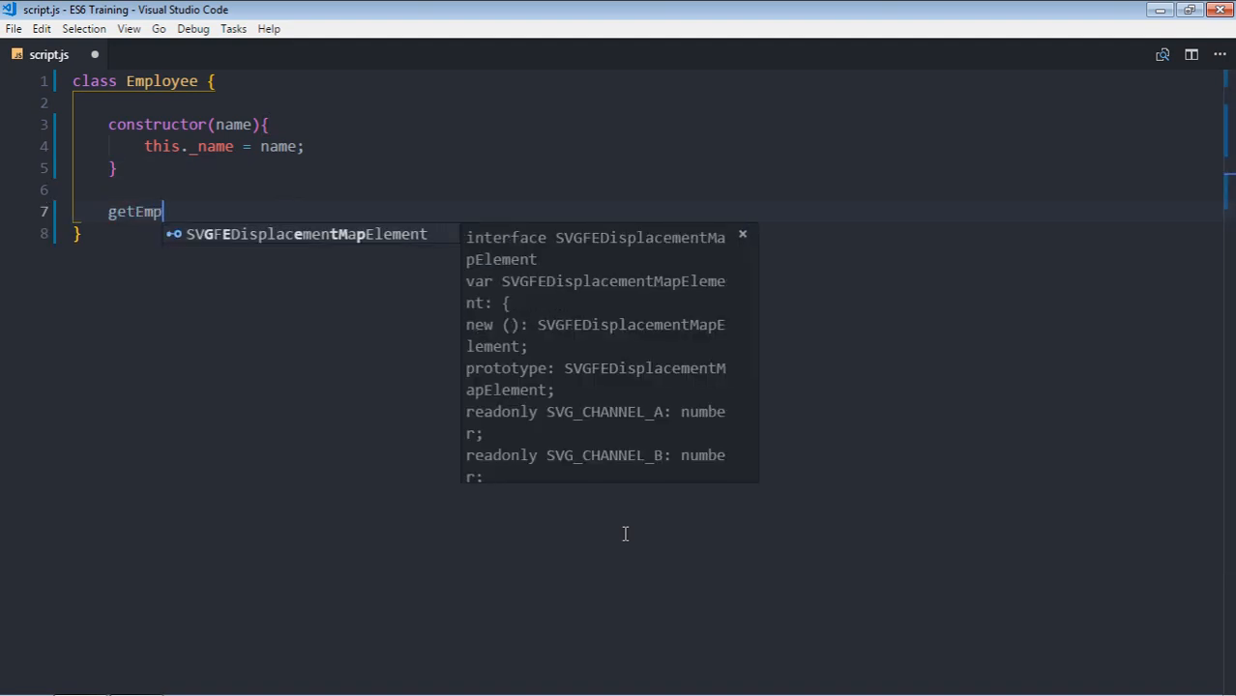
{"action": "type", "text": "loyee()"}
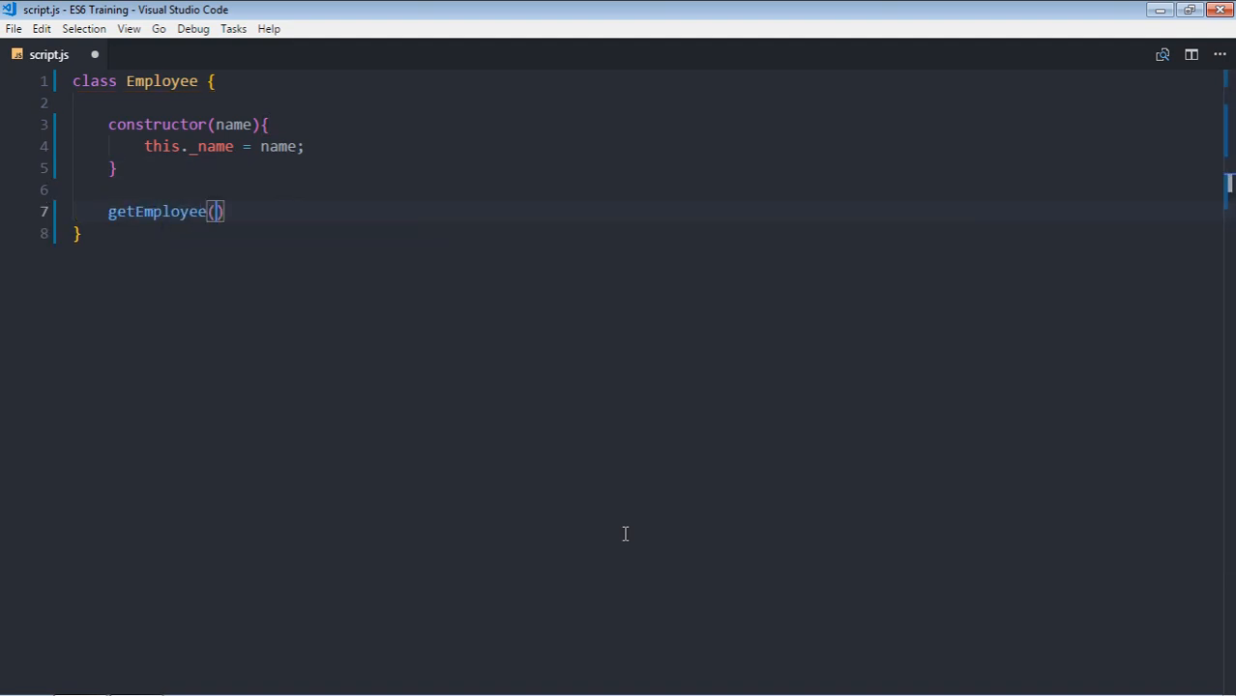
{"action": "type", "text": "{"}
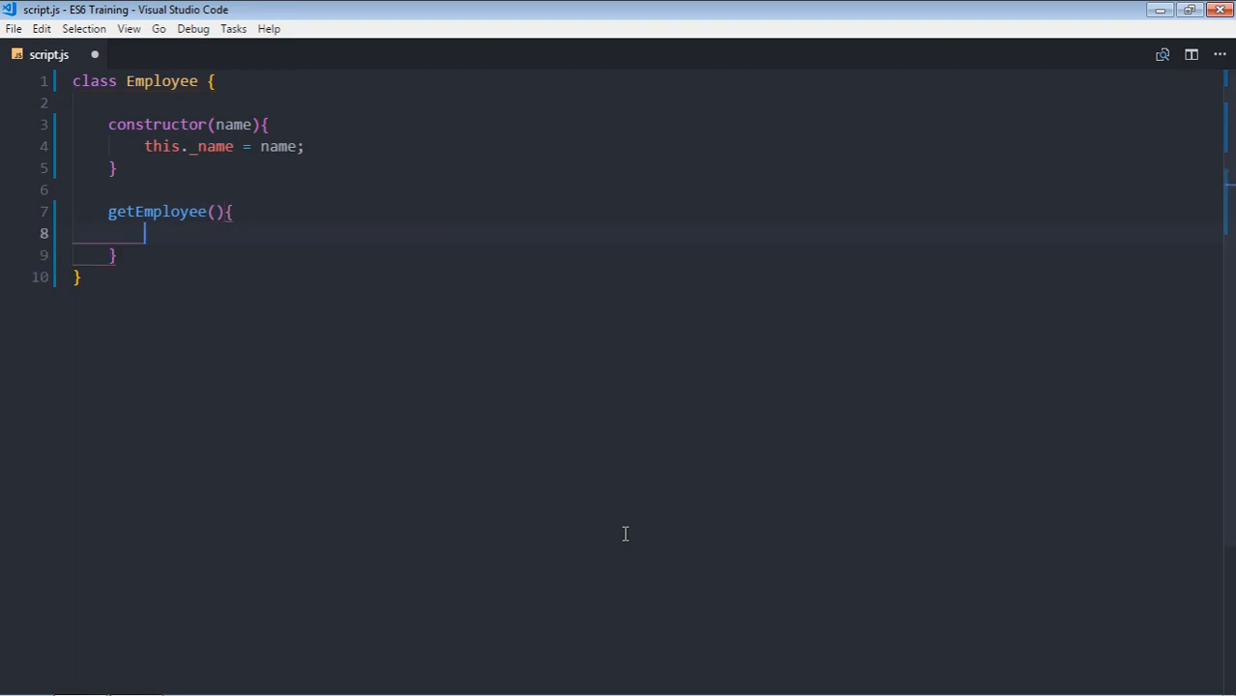
{"action": "type", "text": "console.log("}
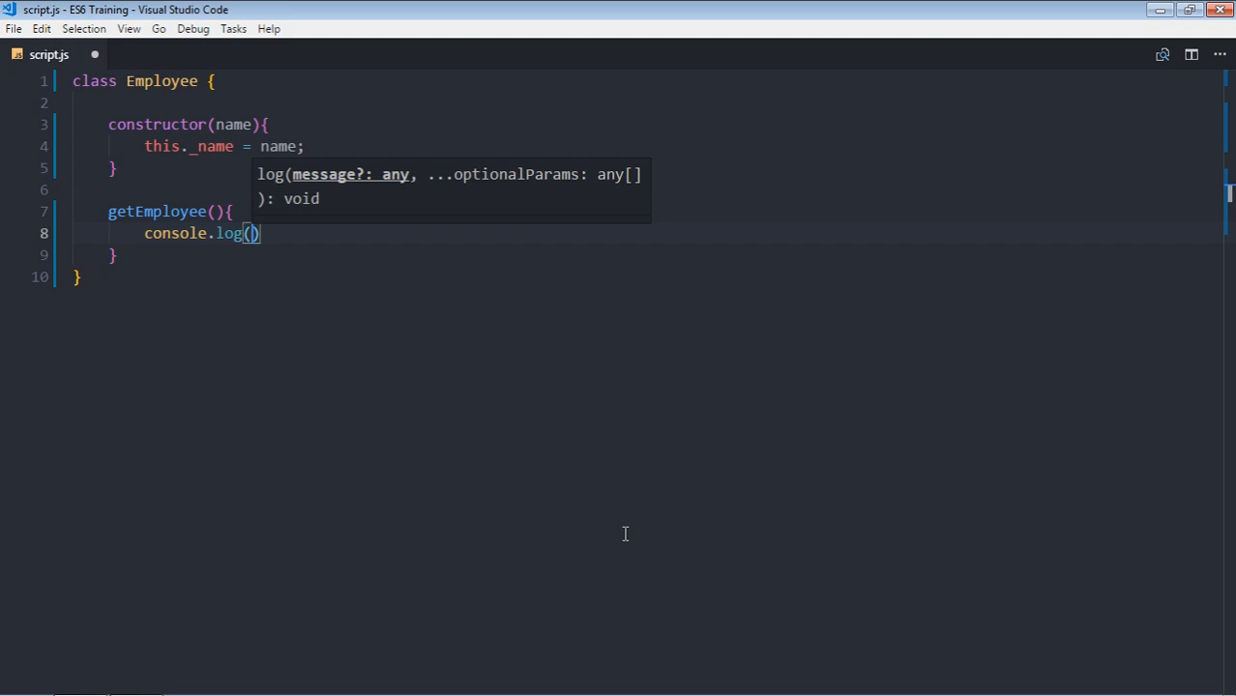
{"action": "type", "text": "this._name"}
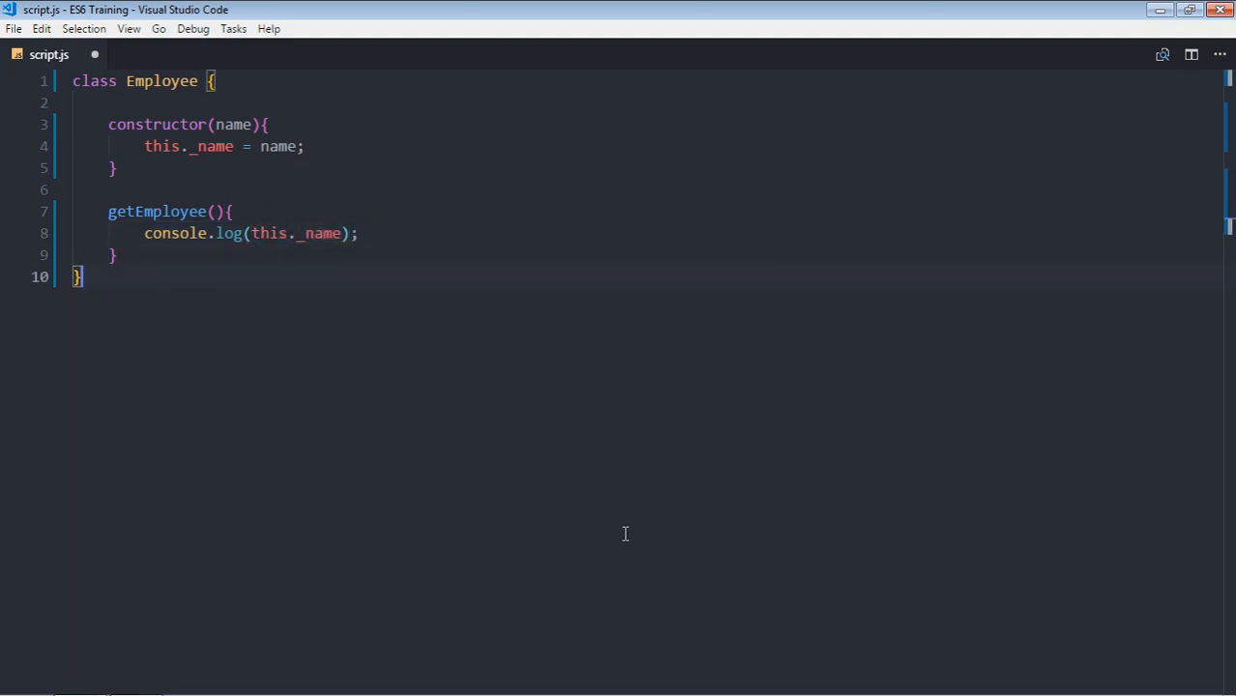
{"action": "key", "text": "enter"}
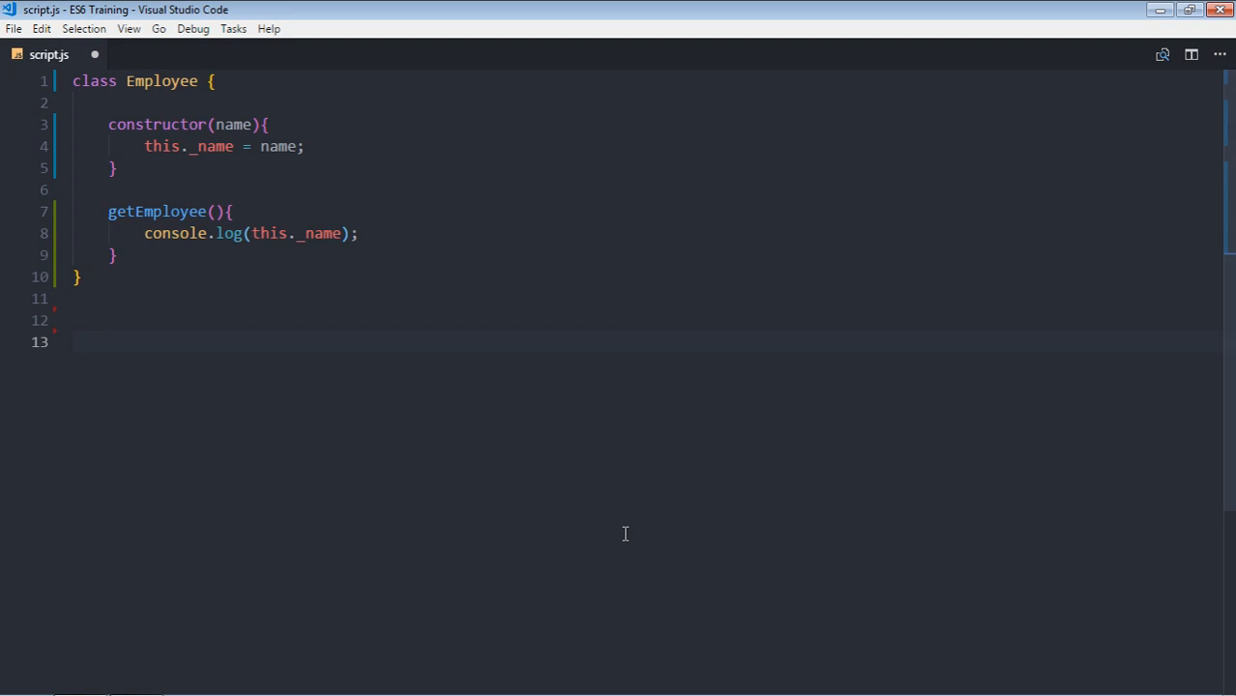
- Create var emp = new Employee('Marks') and call emp.getEmployee() below the class
{"action": "type", "text": "c"}
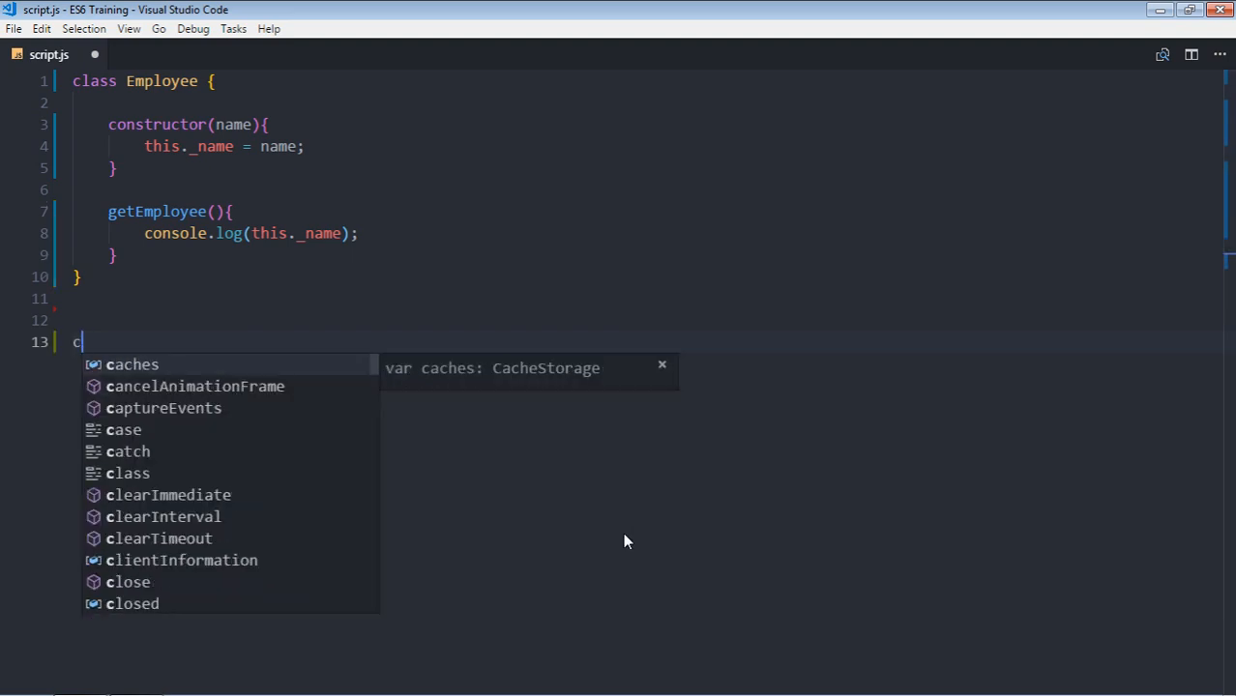
{"action": "type", "text": "ar emp"}
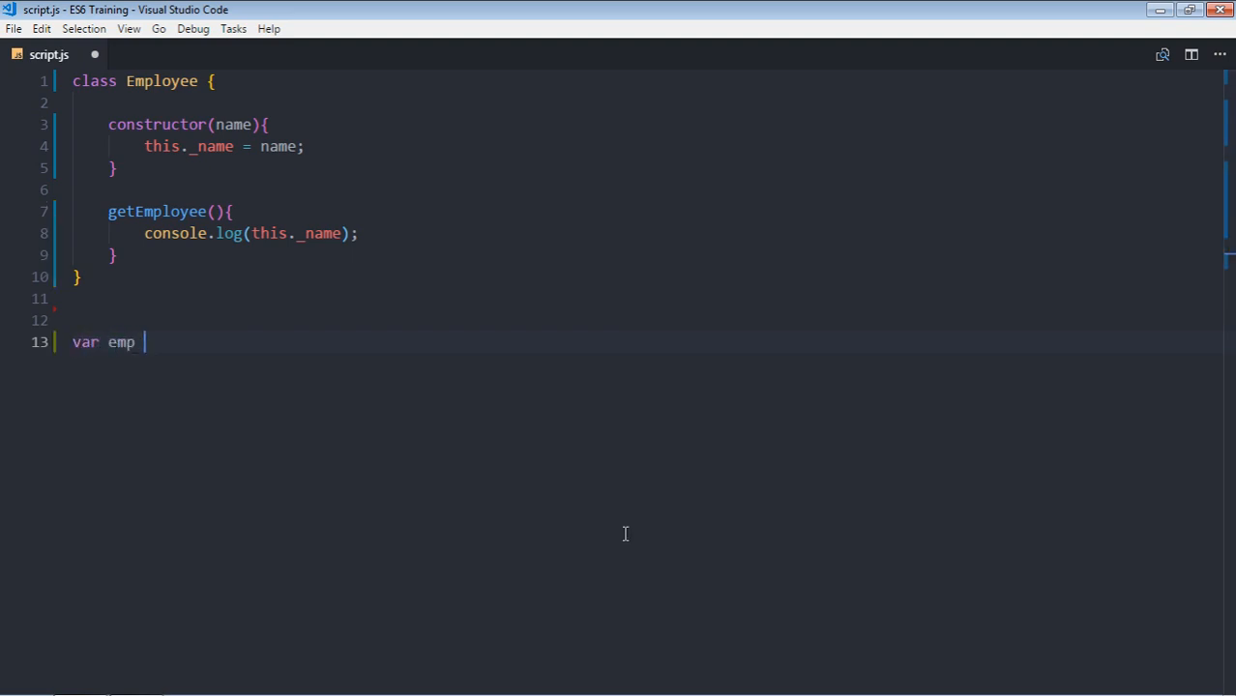
{"action": "type", "text": "= new Employee('Marks');"}
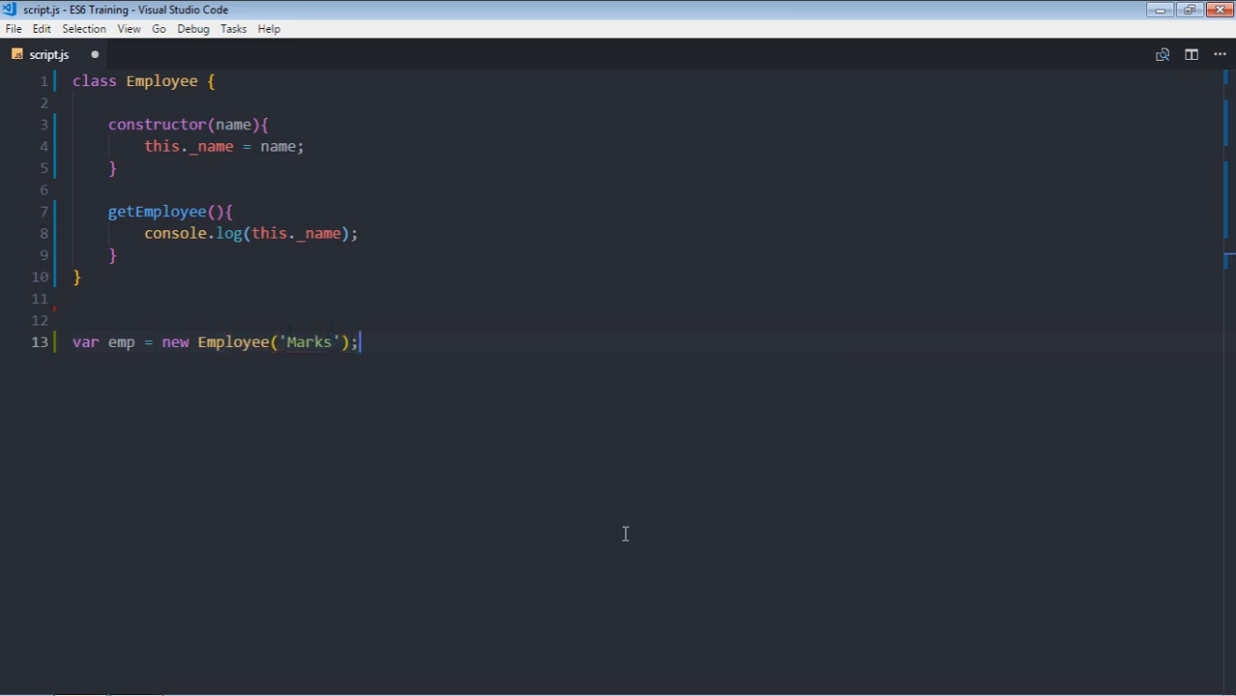
{"action": "type", "text": "em"}
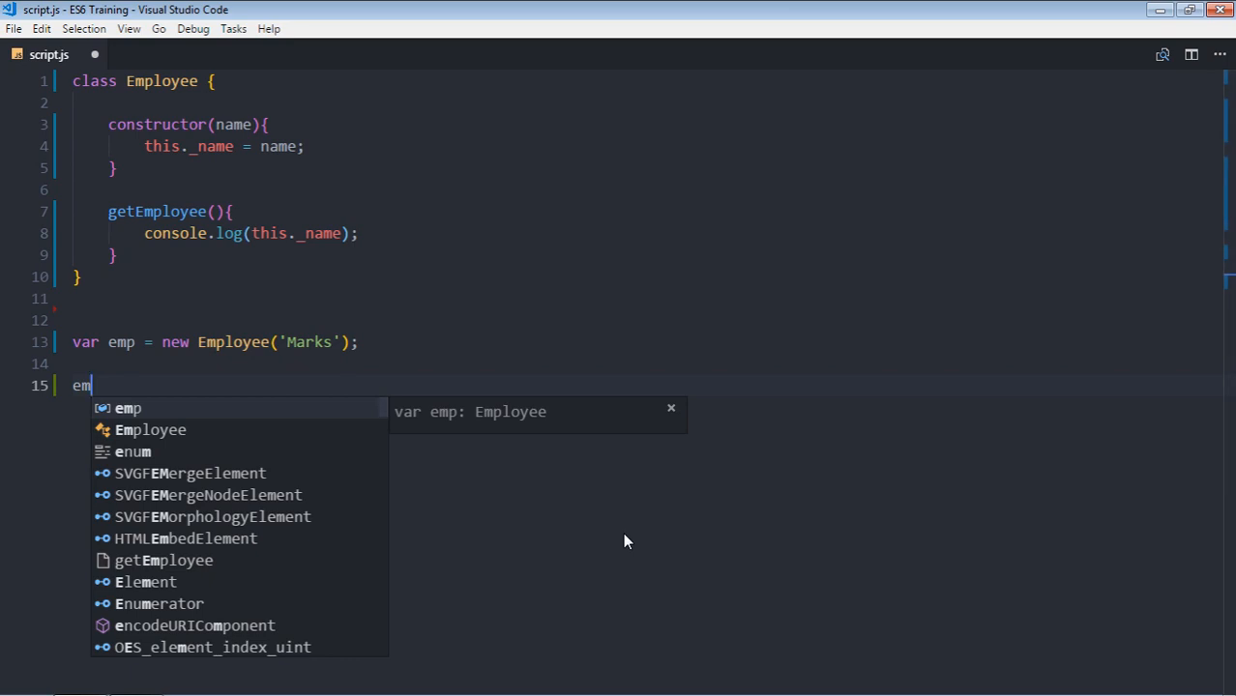
{"action": "type", "text": "p.getEmployee()"}
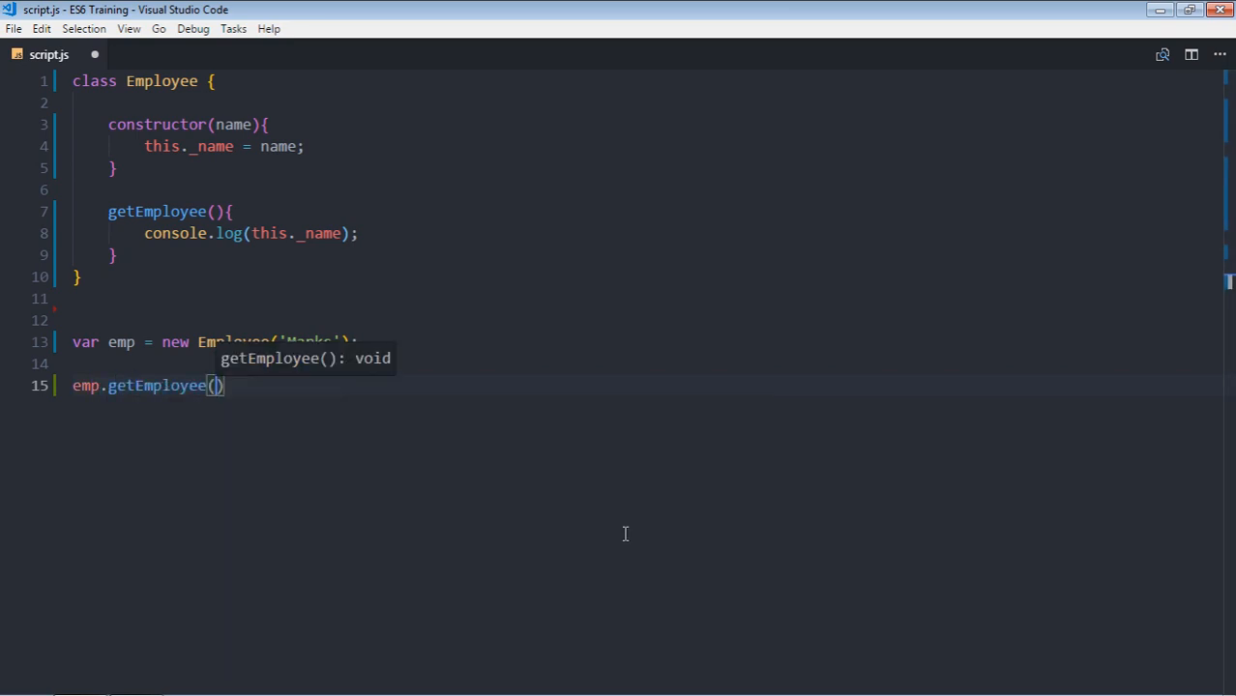
{"action": "type", "text": ";"}
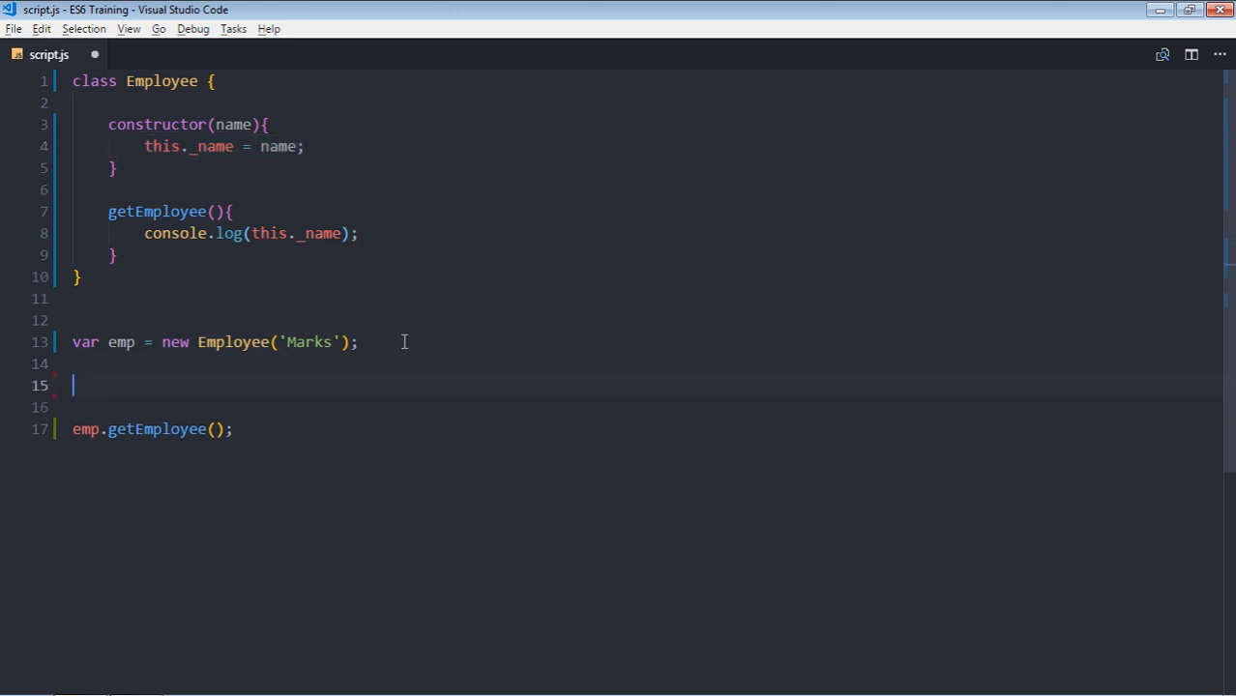
{"action": "type", "text": "emp._name ="}
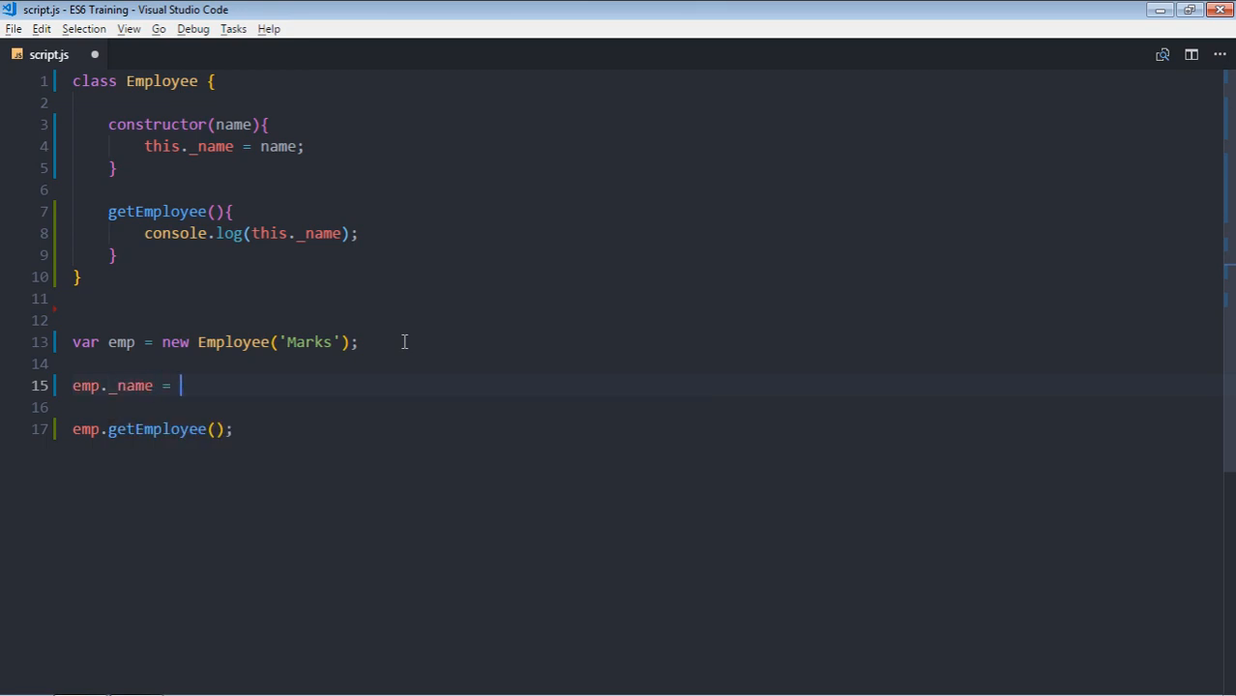
{"action": "type", "text": "'Pete'"}
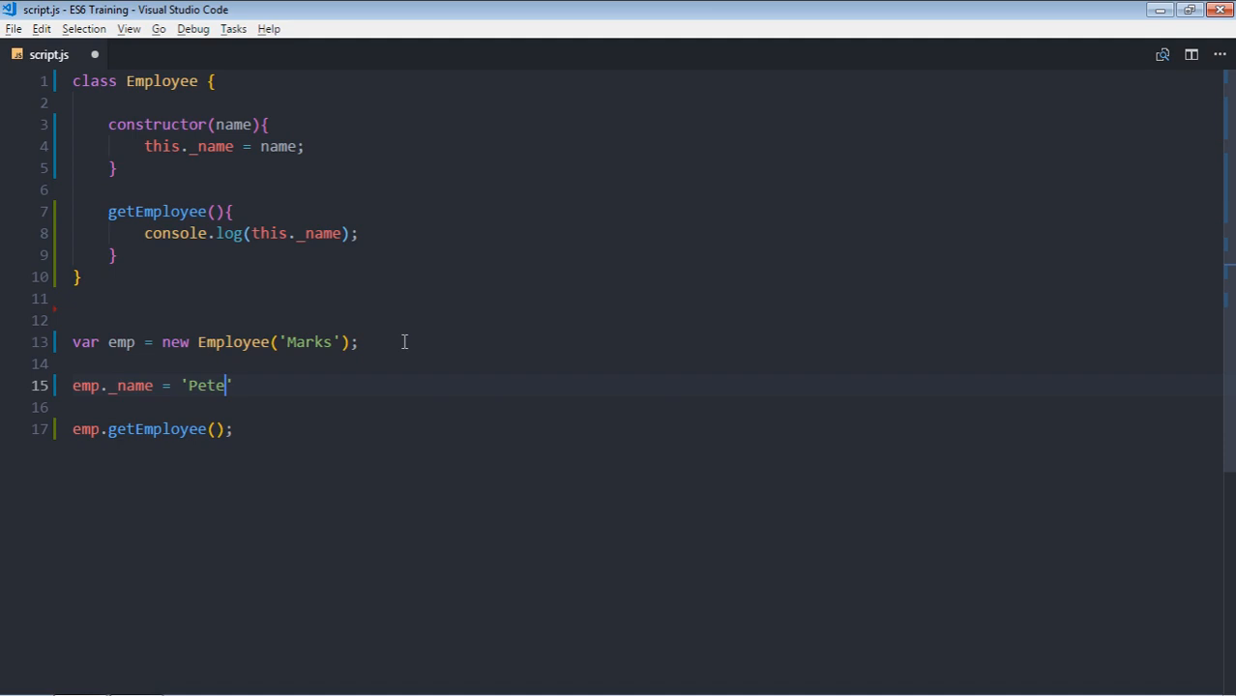
{"action": "type", "text": "r;"}
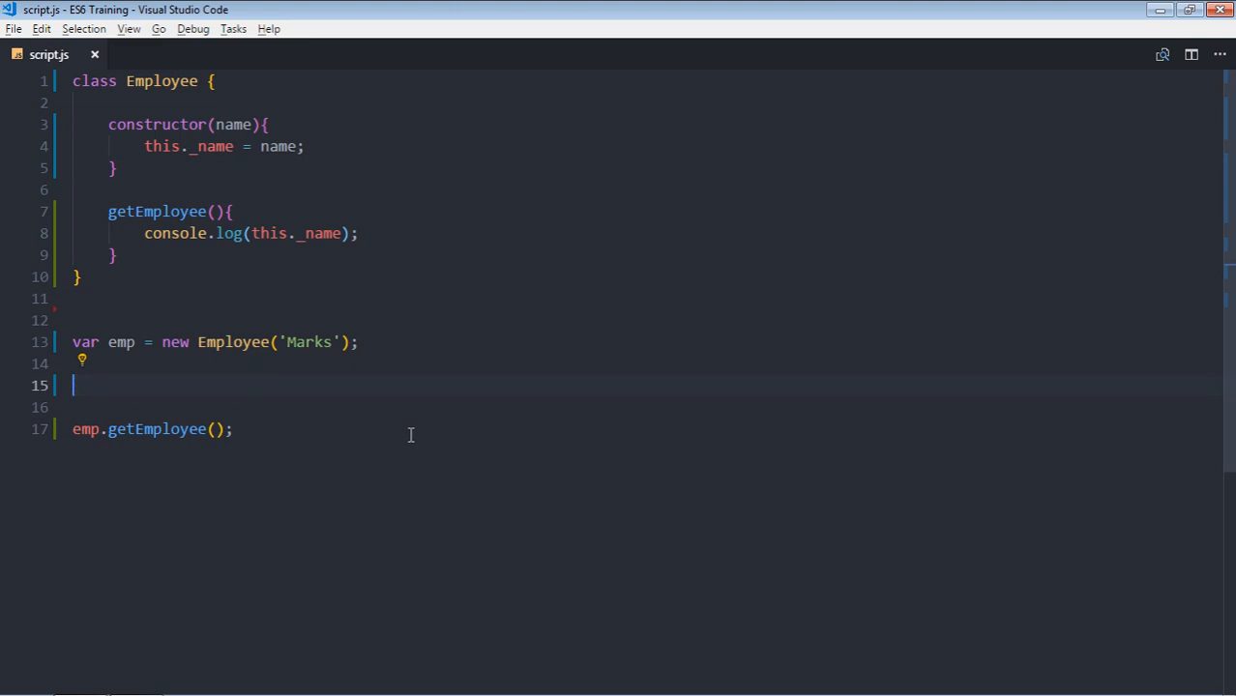
- Rework the bottom into console.log(emp...) with 'Adams', then delete getEmployee and the log line
{"action": "key", "text": "Backspace"}
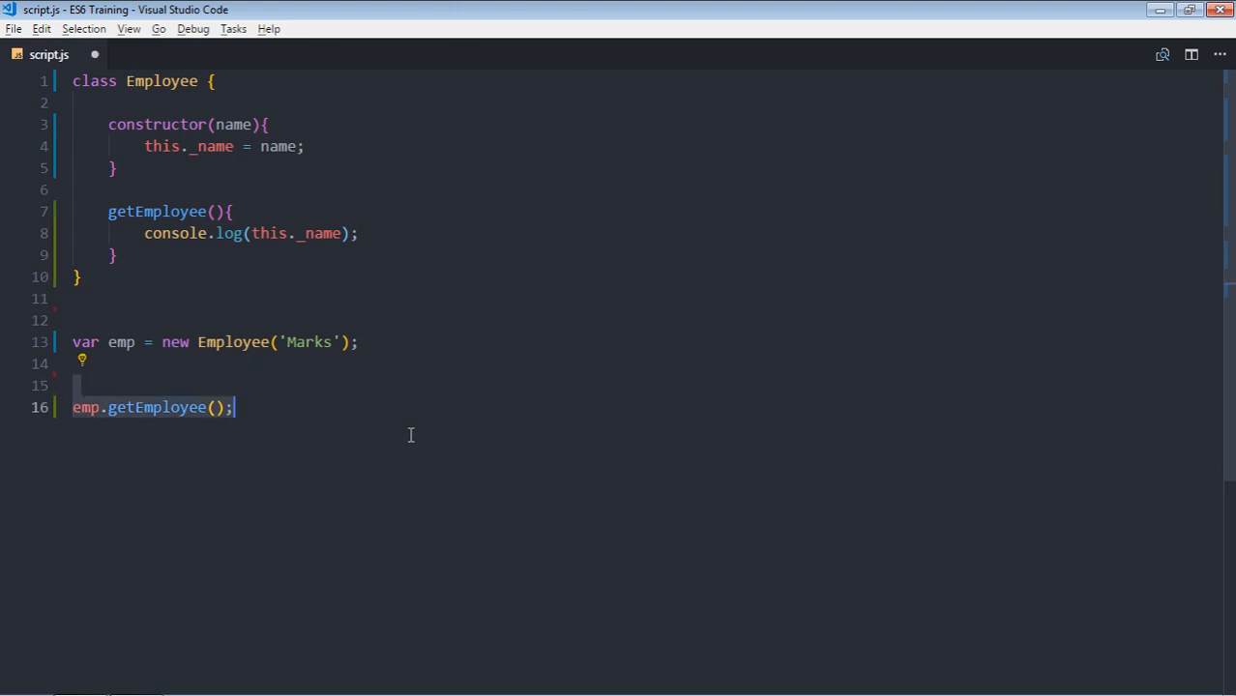
{"action": "type", "text": "console"}
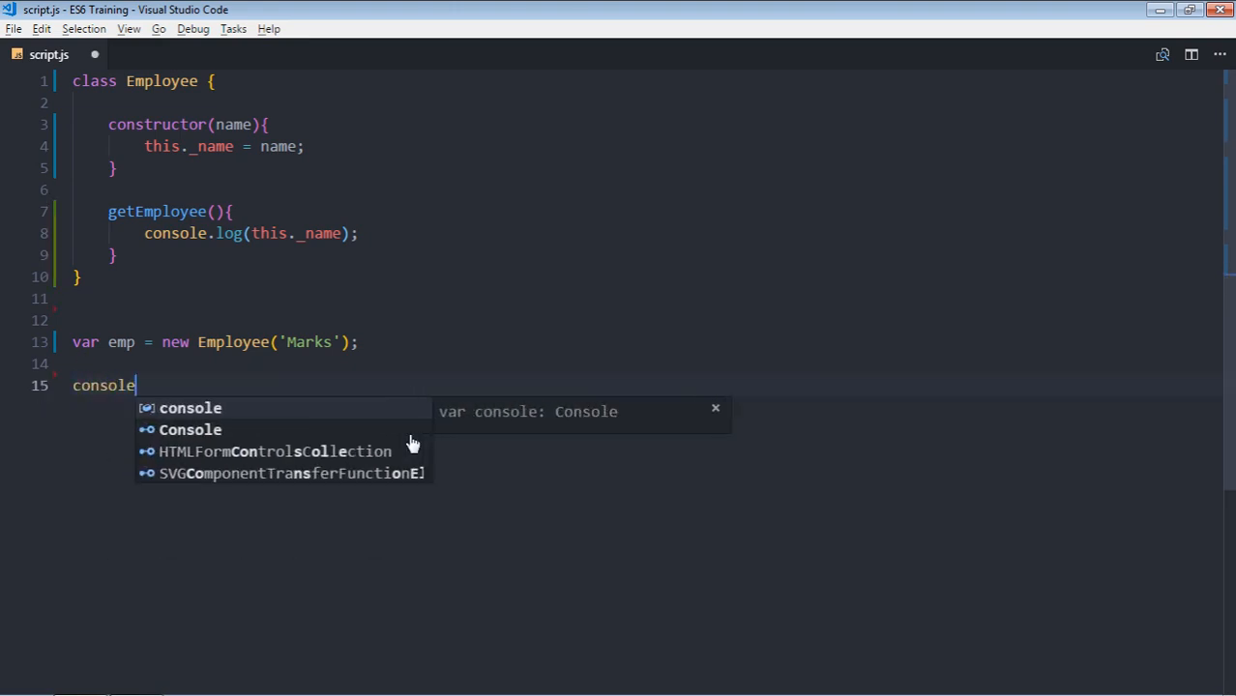
{"action": "type", "text": ".log(em"}
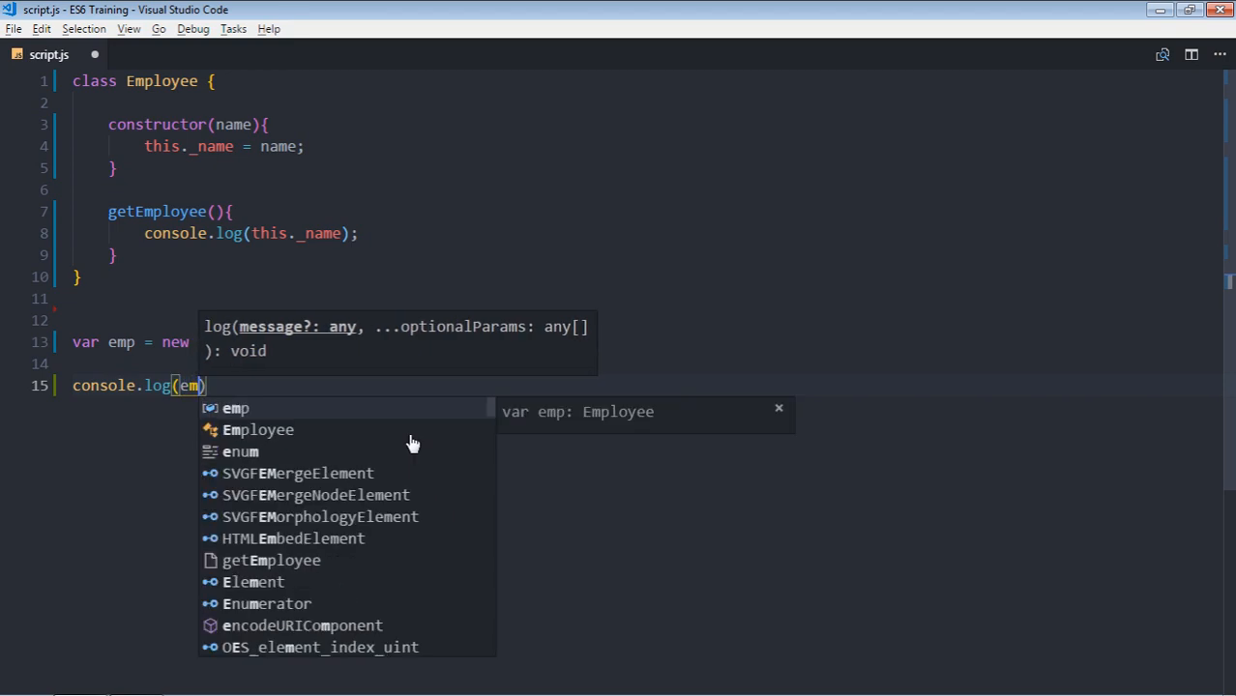
{"action": "type", "text": "p._name"}
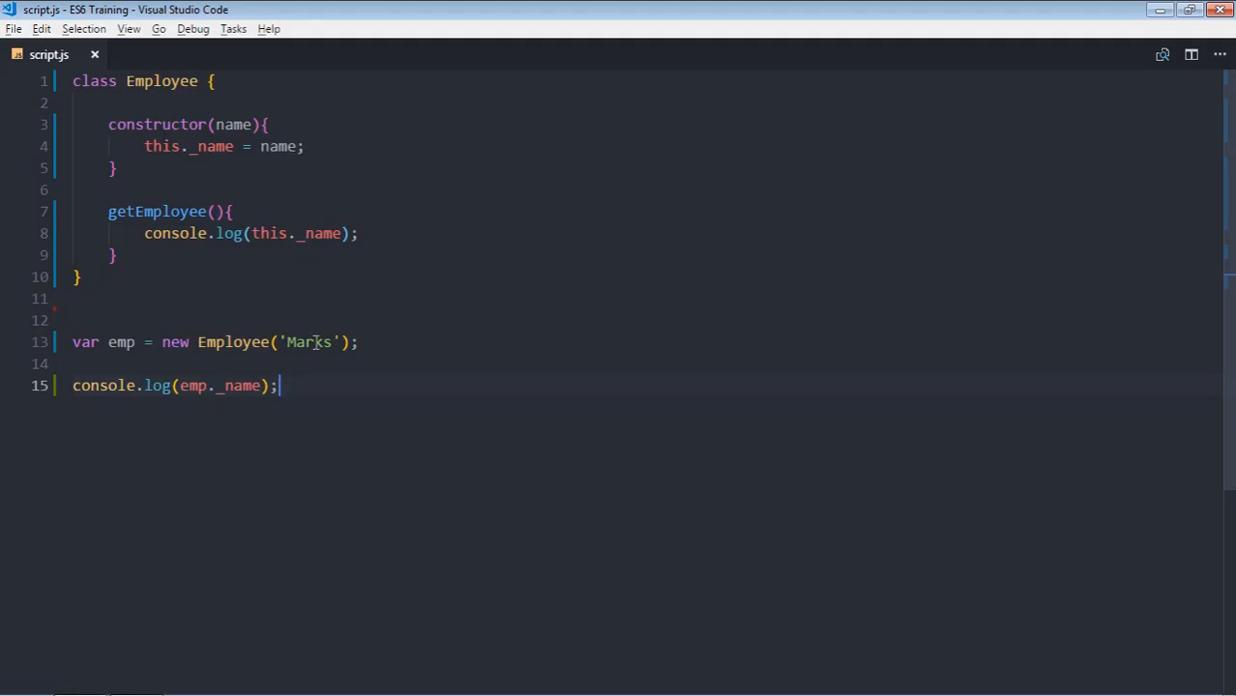
{"action": "type", "text": "Adam"}
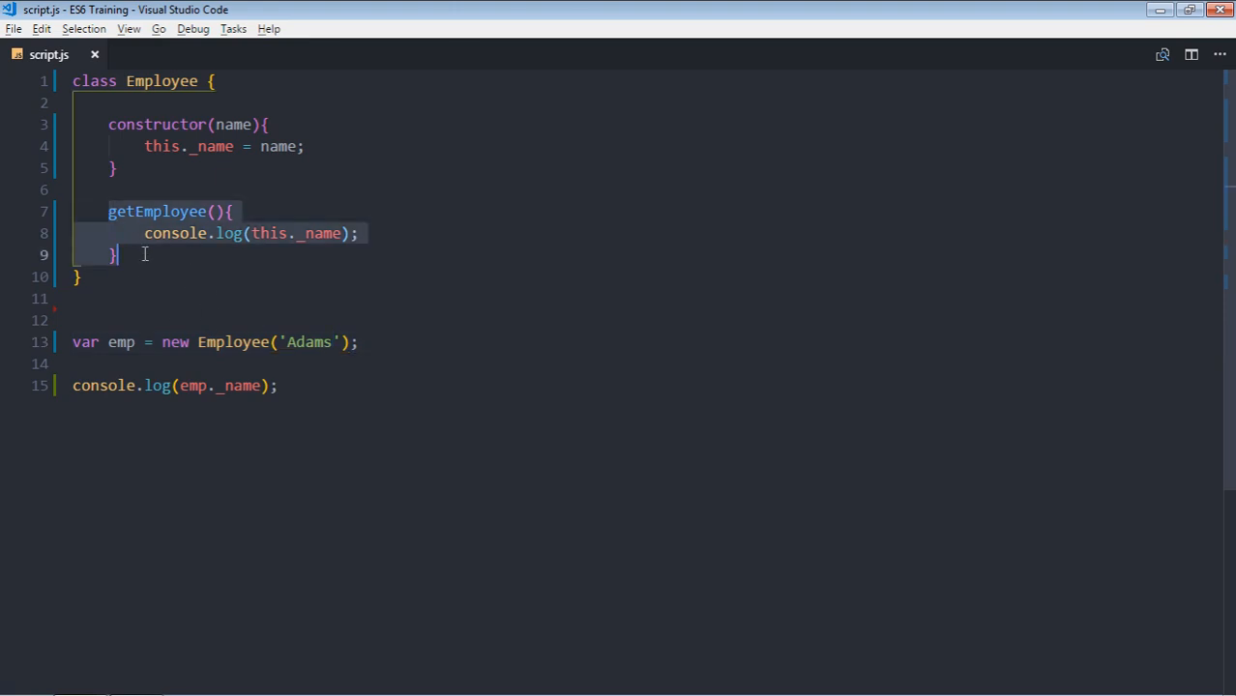
{"action": "key", "text": "Delete"}
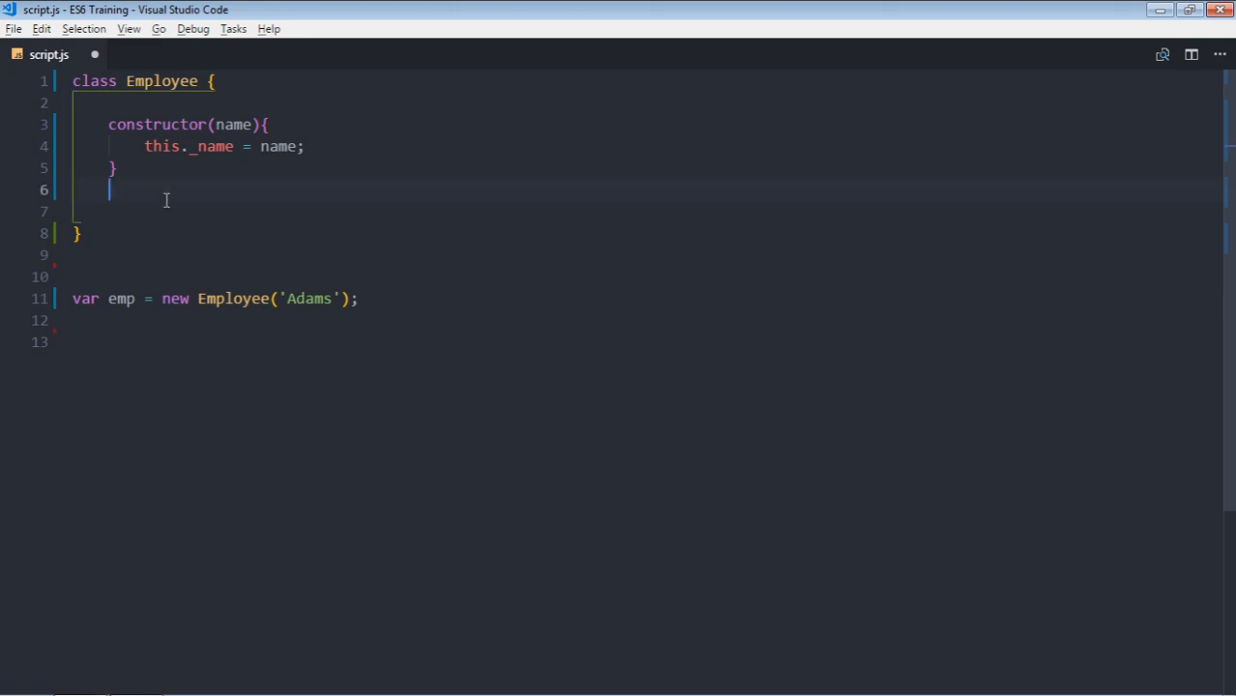
- Replace the constructor with setName(value) storing this._name and getName() returning it
{"action": "type", "text": "set"}
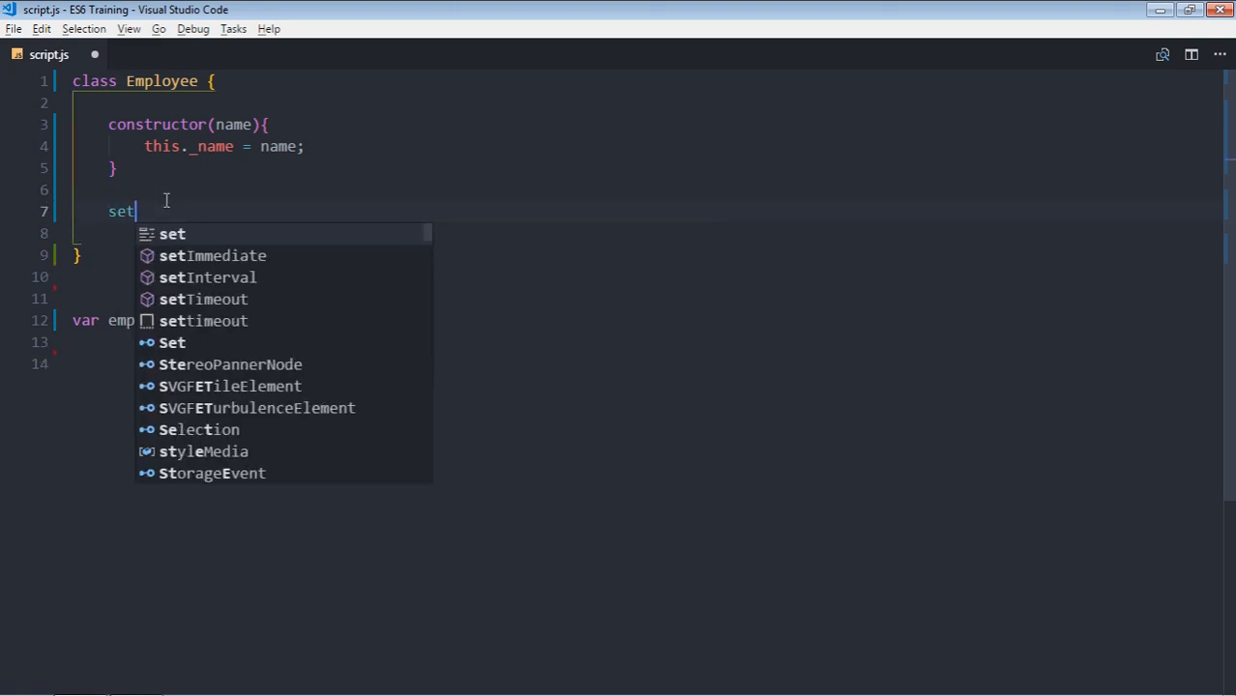
{"action": "type", "text": "E"}
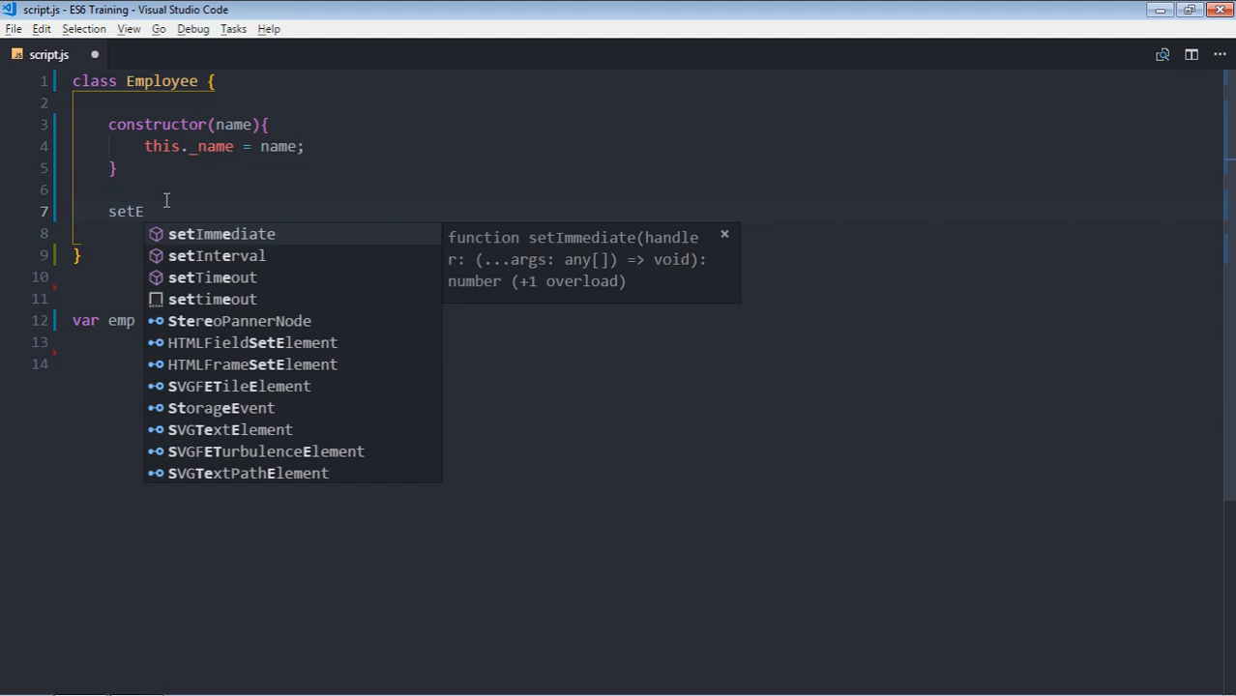
{"action": "type", "text": "N"}
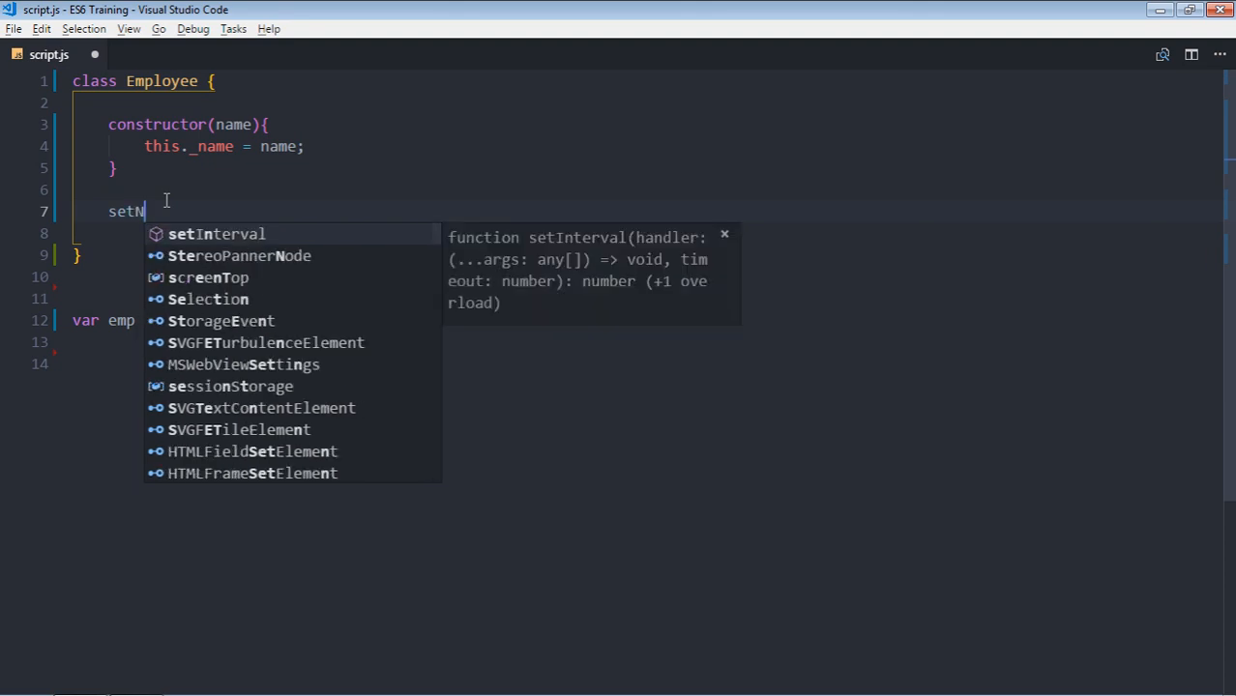
{"action": "type", "text": "ame()"}
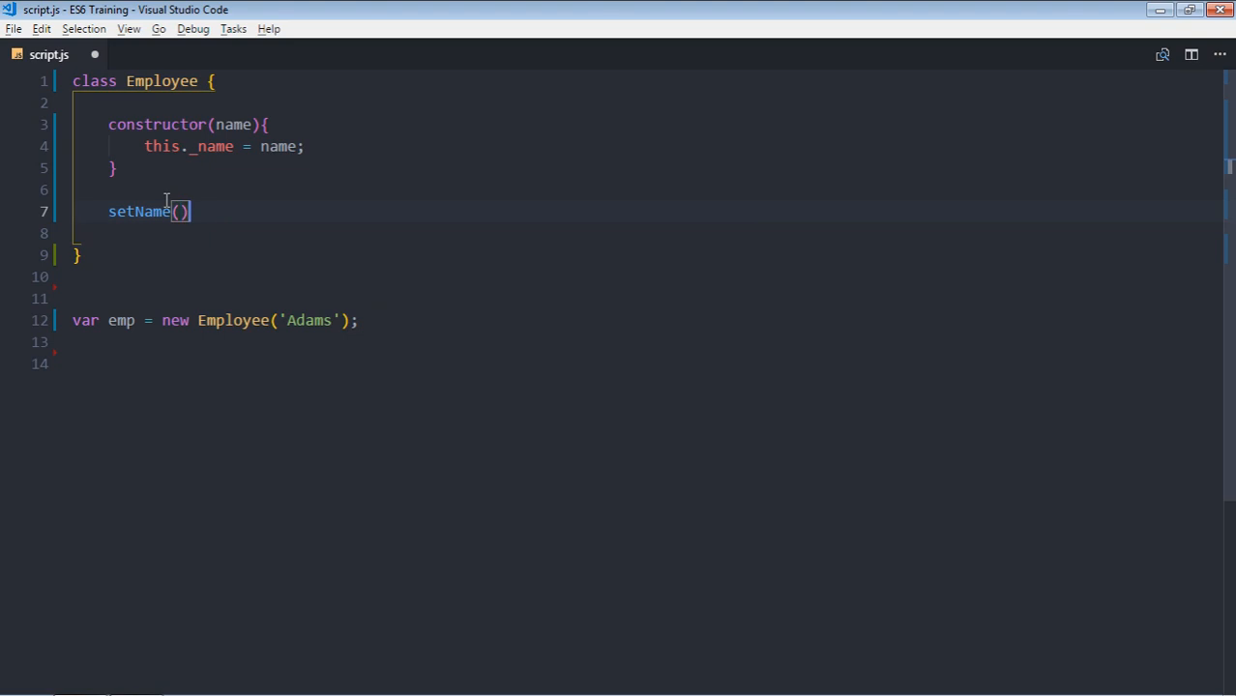
{"action": "type", "text": "{"}
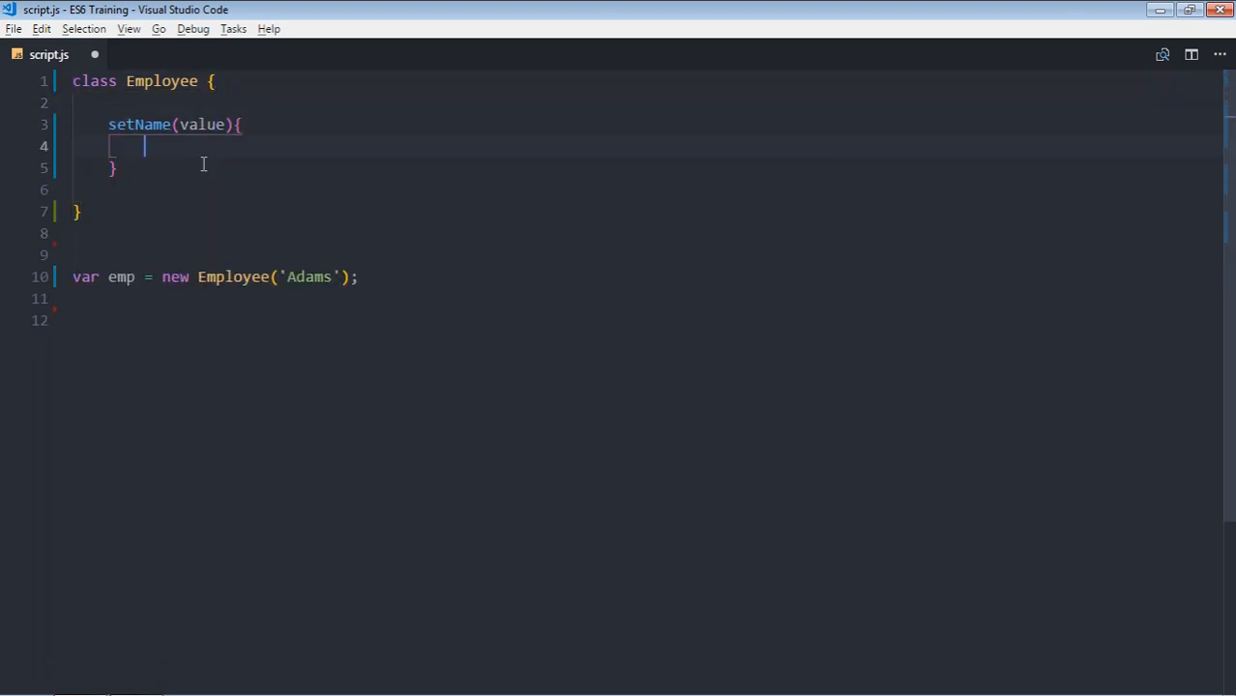
{"action": "type", "text": "this._name = value;"}
{"action": "type", "text": "g"}
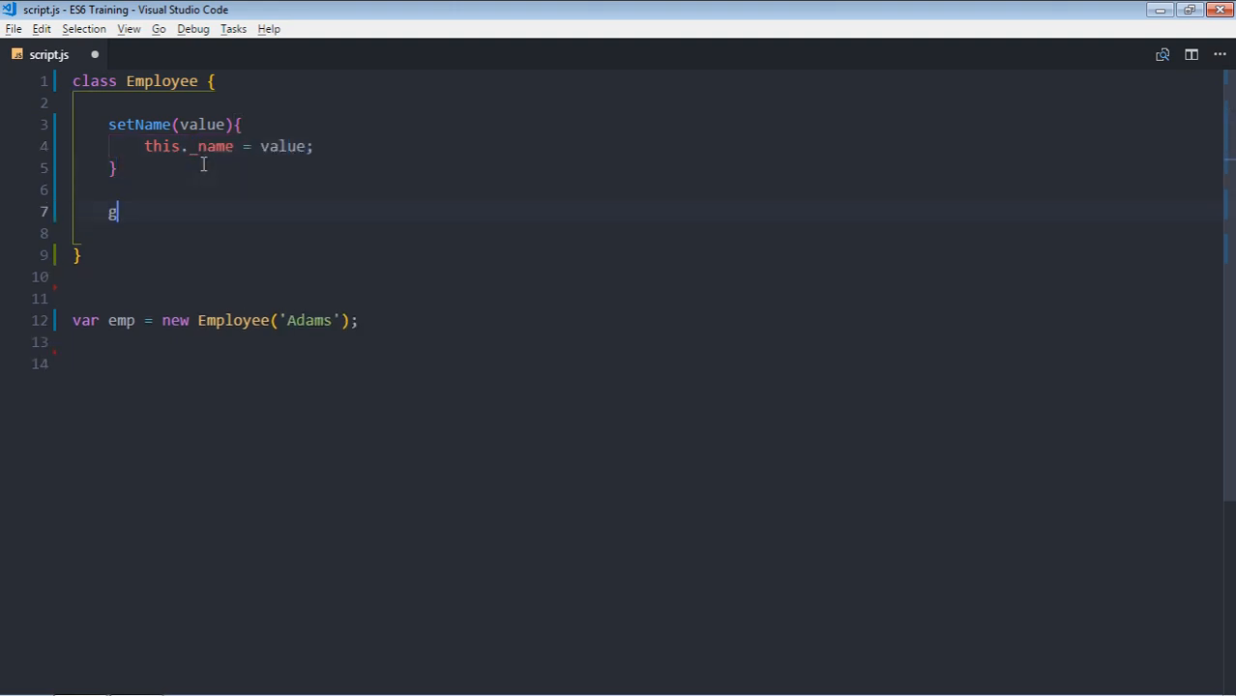
{"action": "type", "text": "etName(){"}
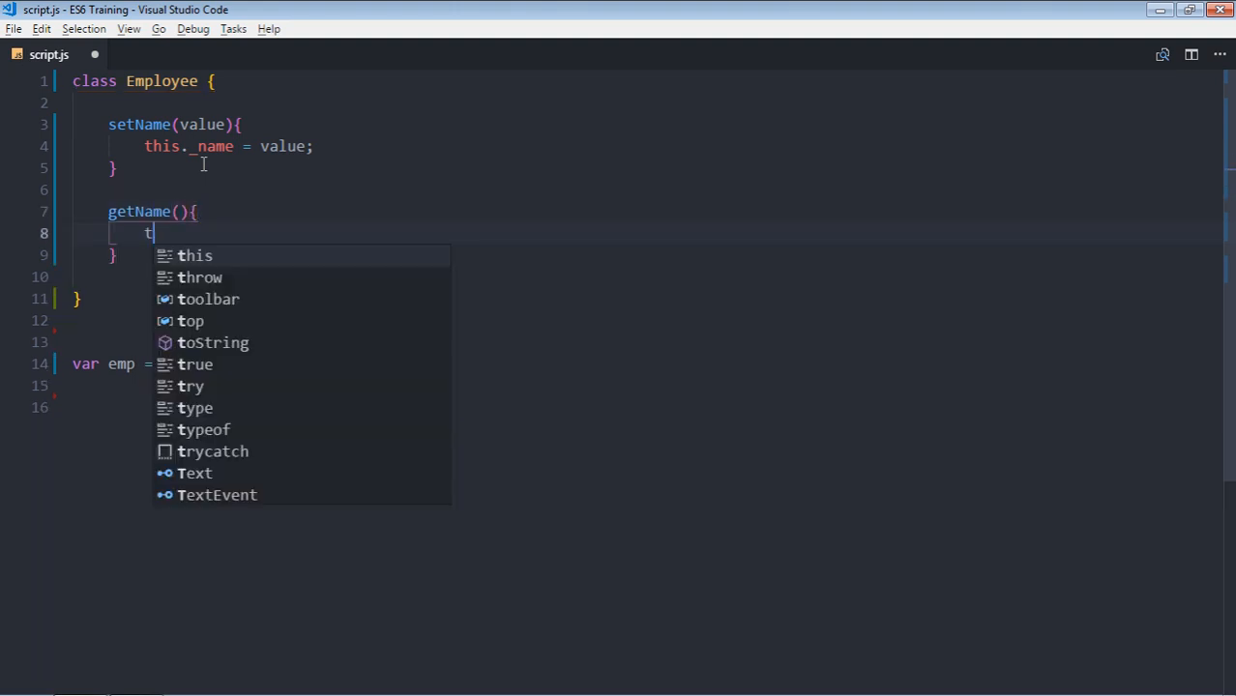
{"action": "type", "text": "his._name;"}
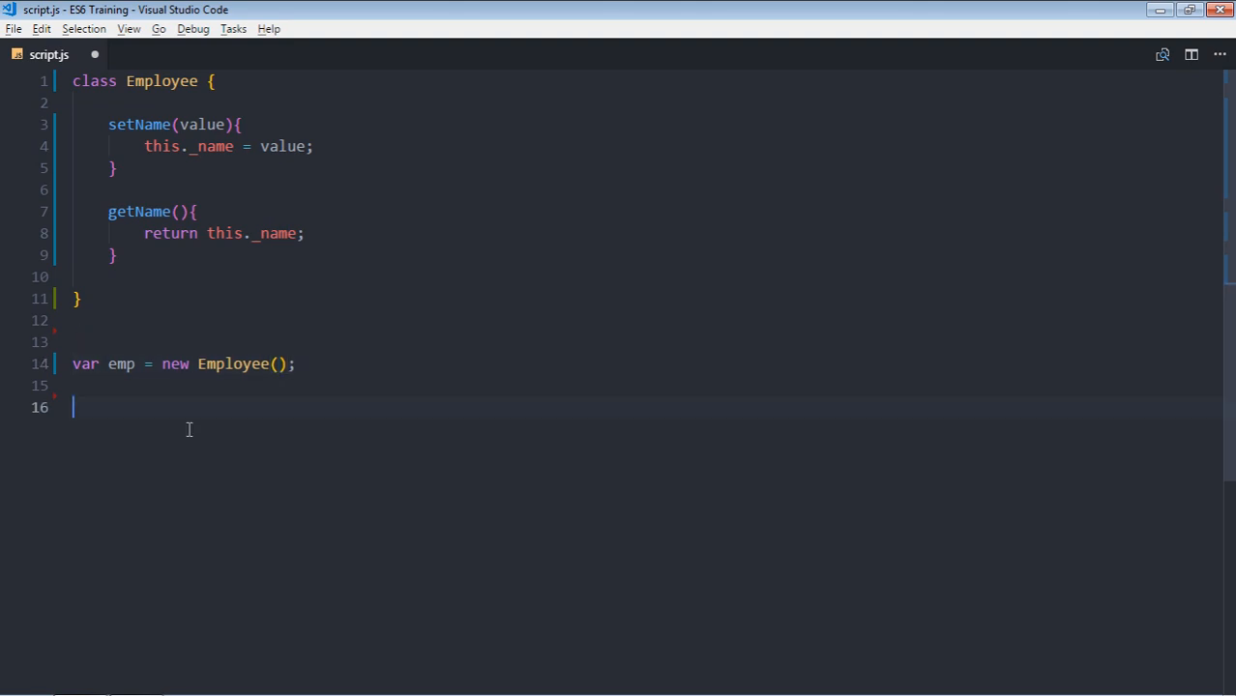
- Call emp.setName('James') and log emp.getName() to the console
{"action": "type", "text": "em"}
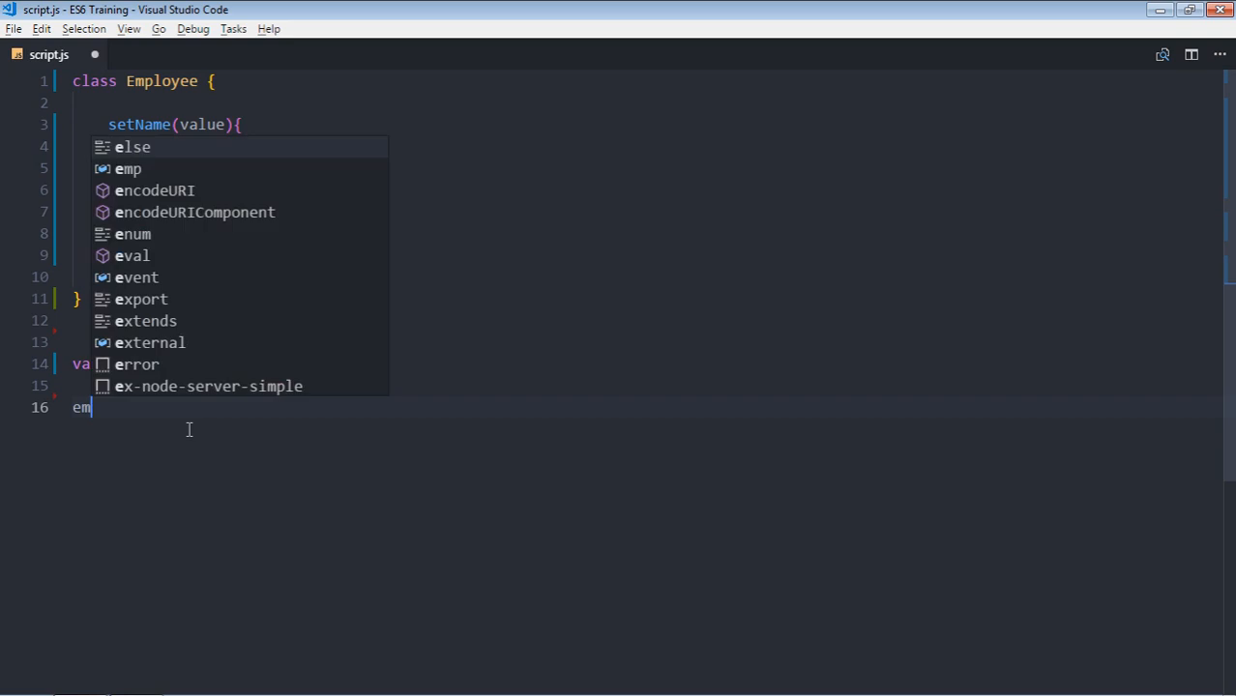
{"action": "type", "text": ".setName('James');"}
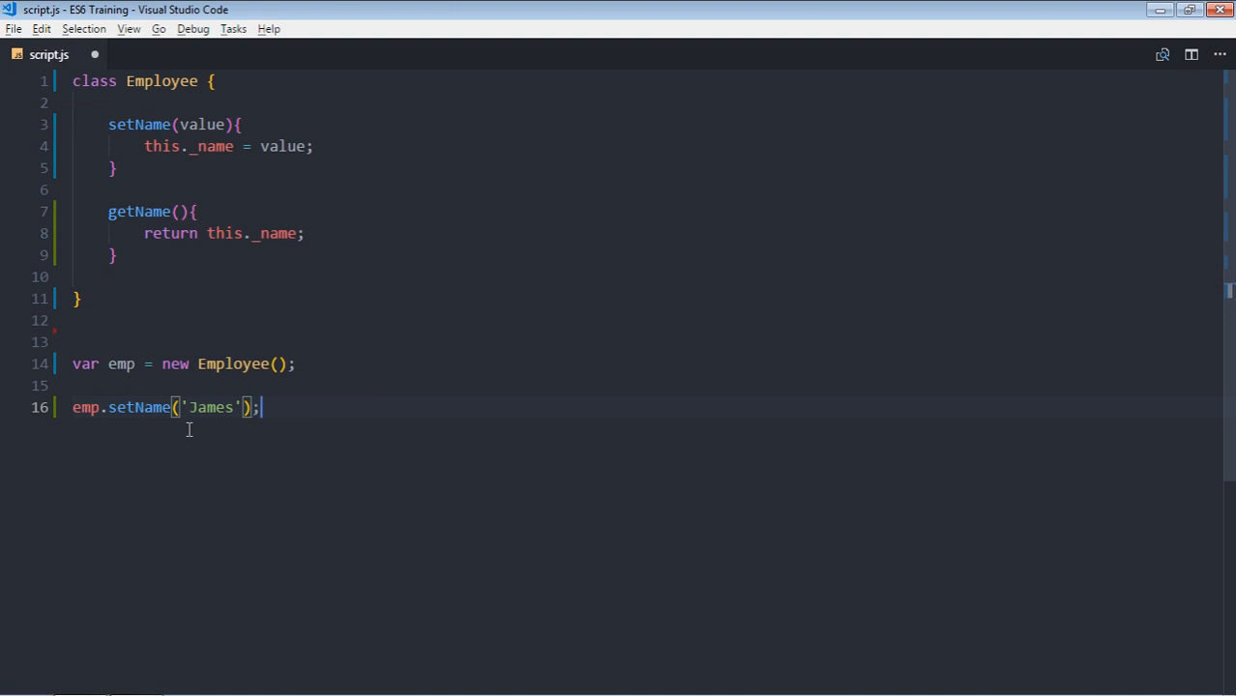
{"action": "type", "text": "console.log(emp.getName());"}
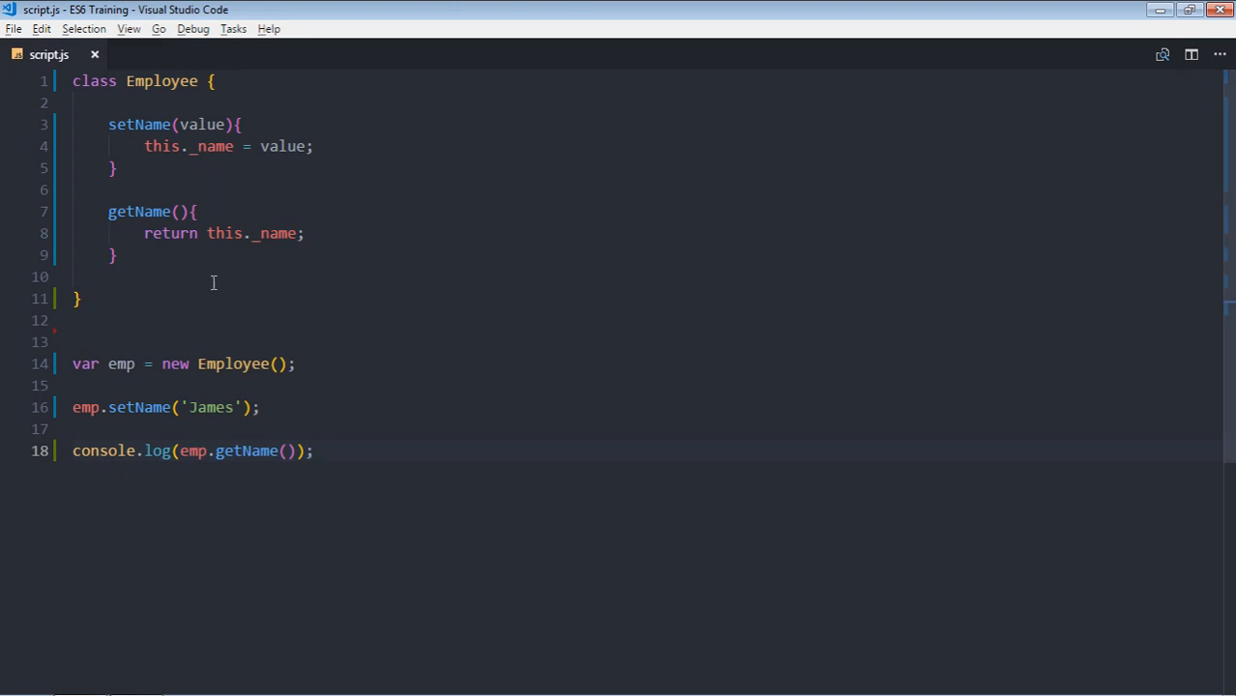
- Rename the methods to 'set name' and 'get name' accessors and drop the old calls
{"action": "left_click", "coordinate": [313, 451]}
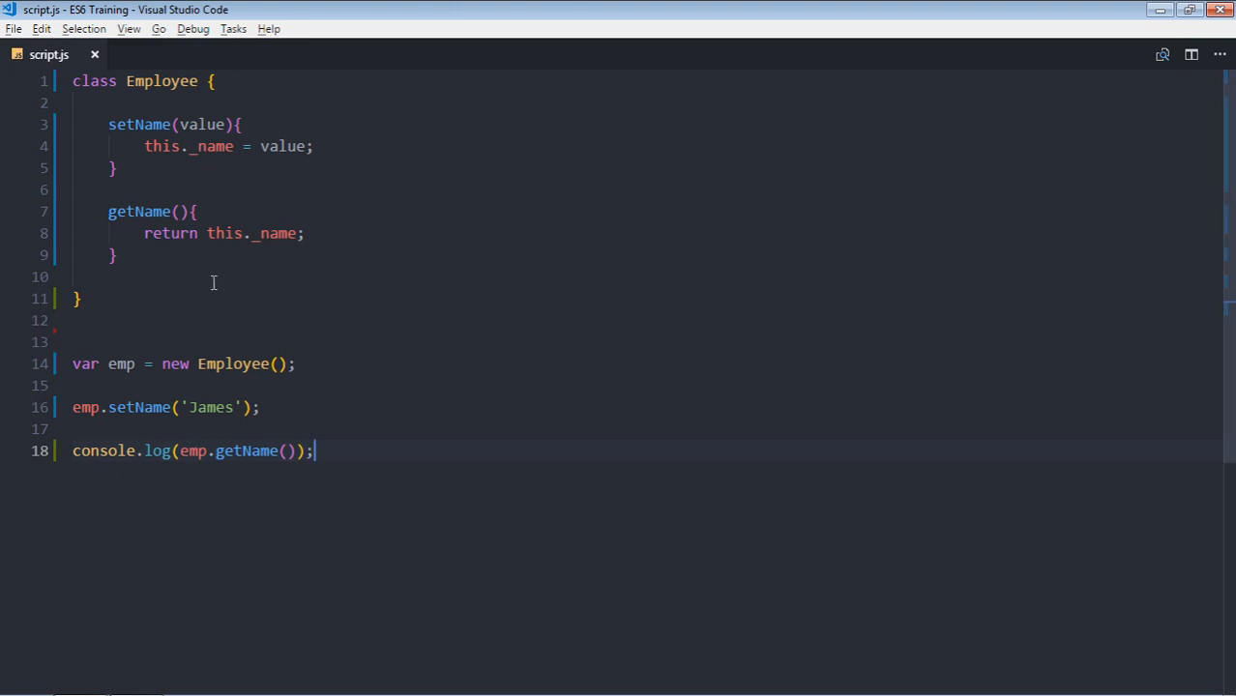
{"action": "left_click", "coordinate": [139, 147]}
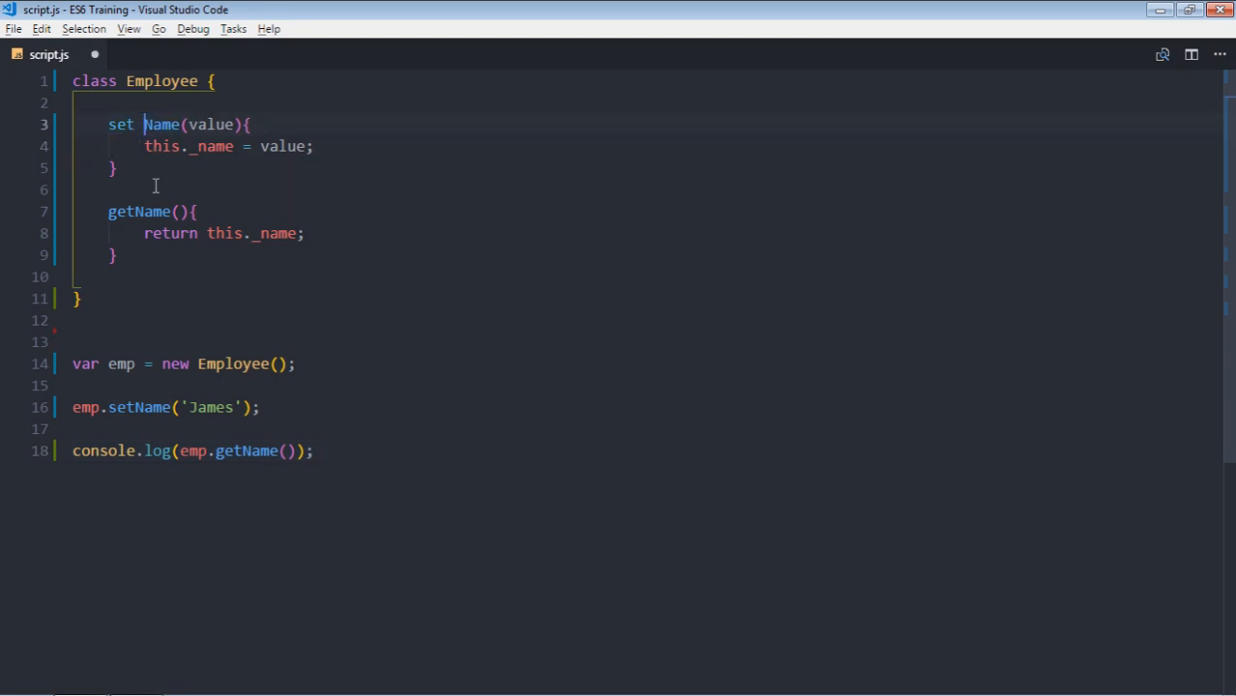
{"action": "type", "text": "name"}
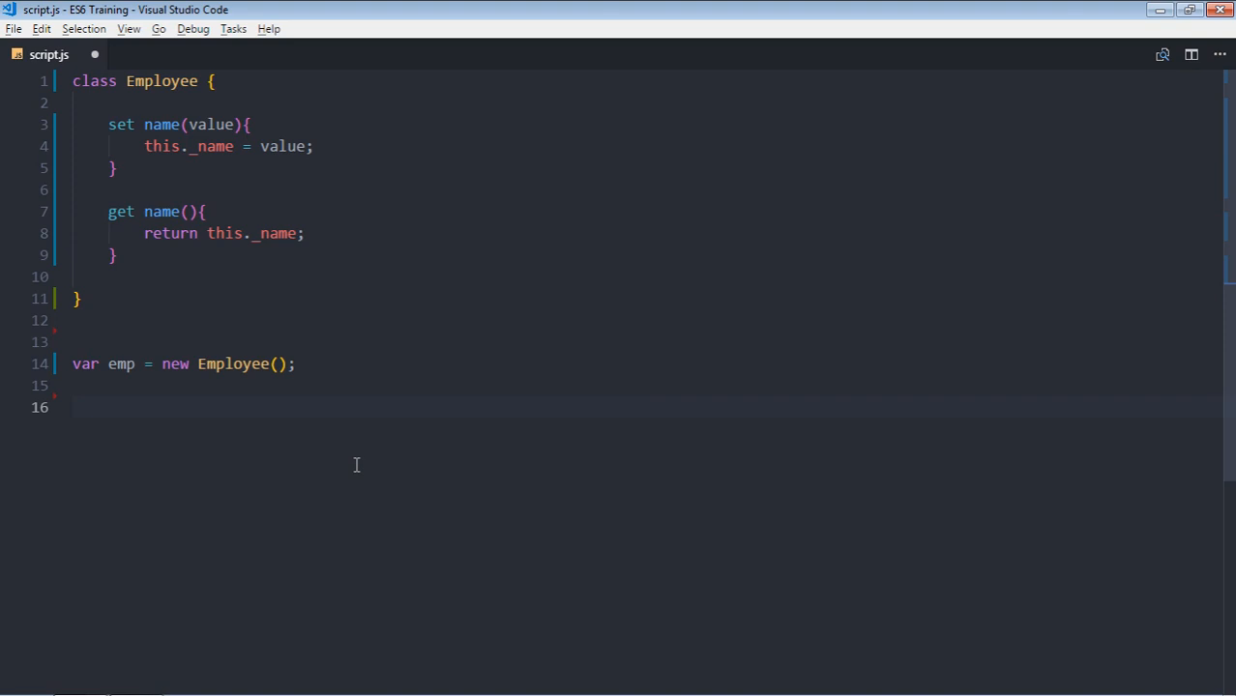
- Assign emp.name = 'Adams'; using the new setter
{"action": "type", "text": "emp."}
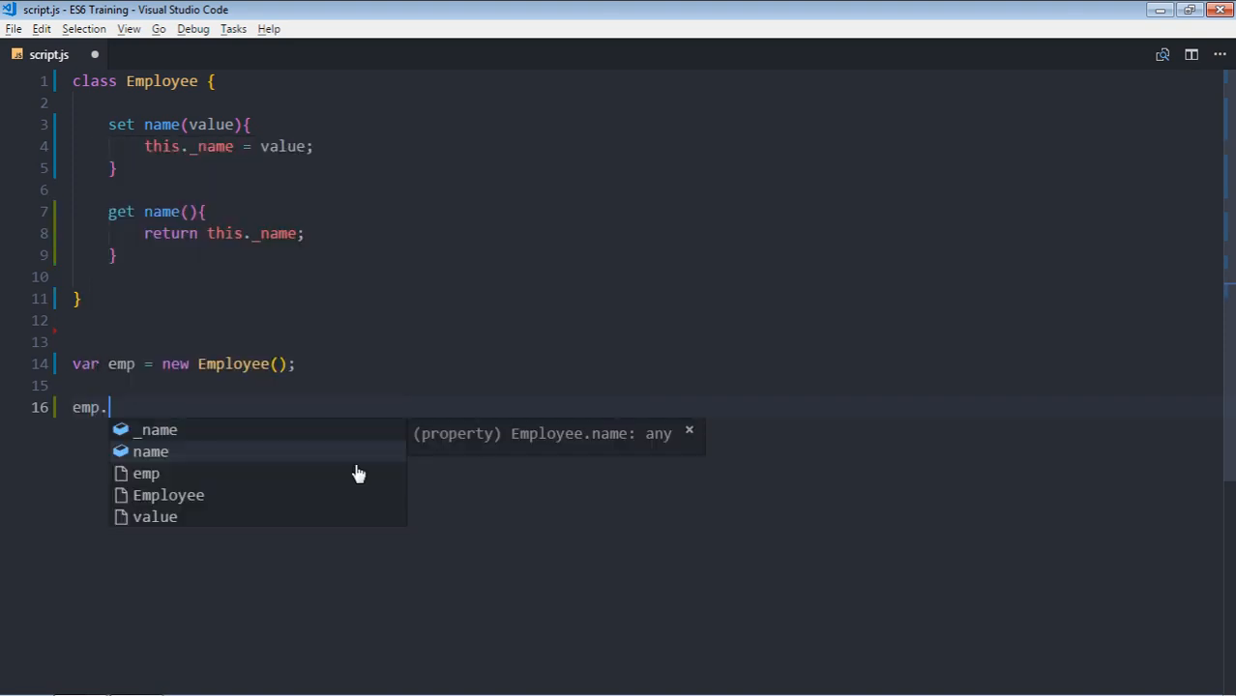
{"action": "type", "text": "name ="}
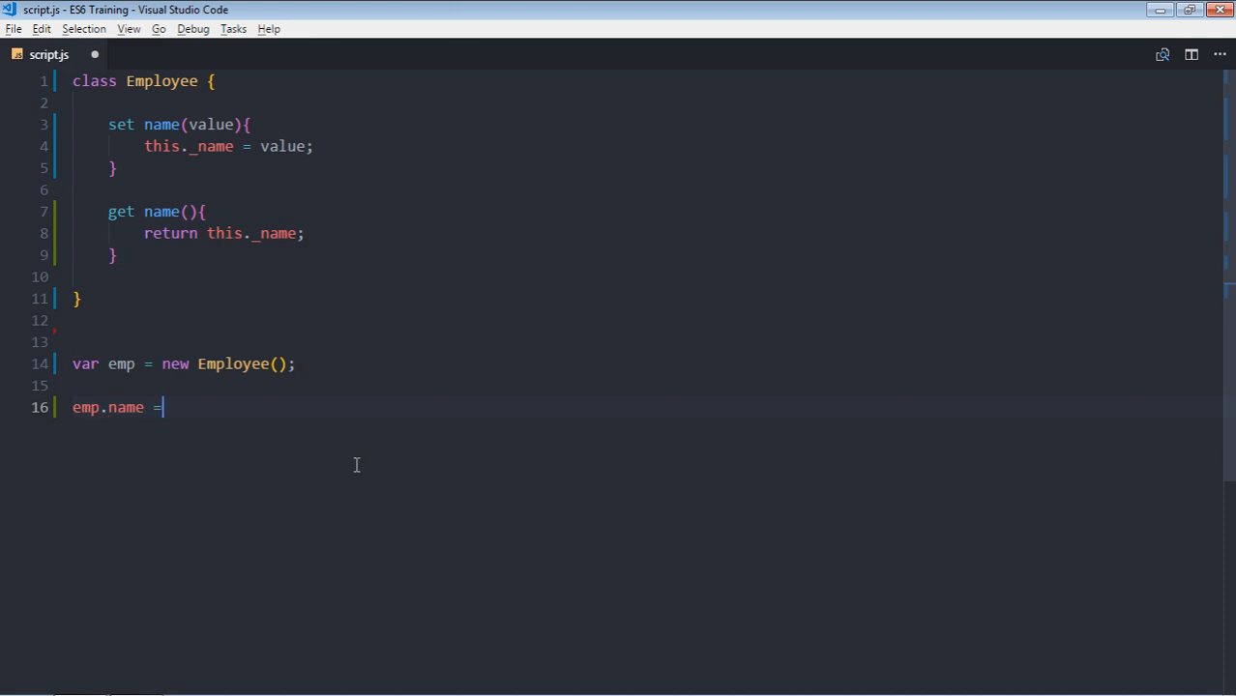
{"action": "type", "text": "'"}
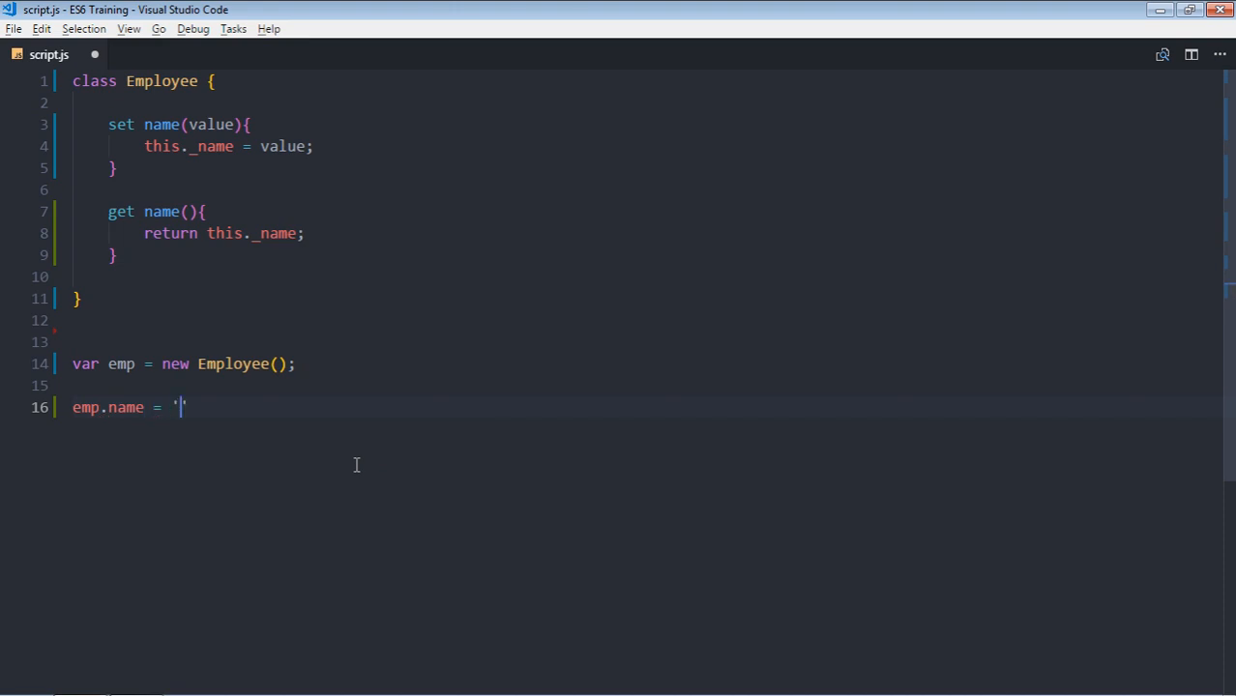
{"action": "type", "text": "Adam"}
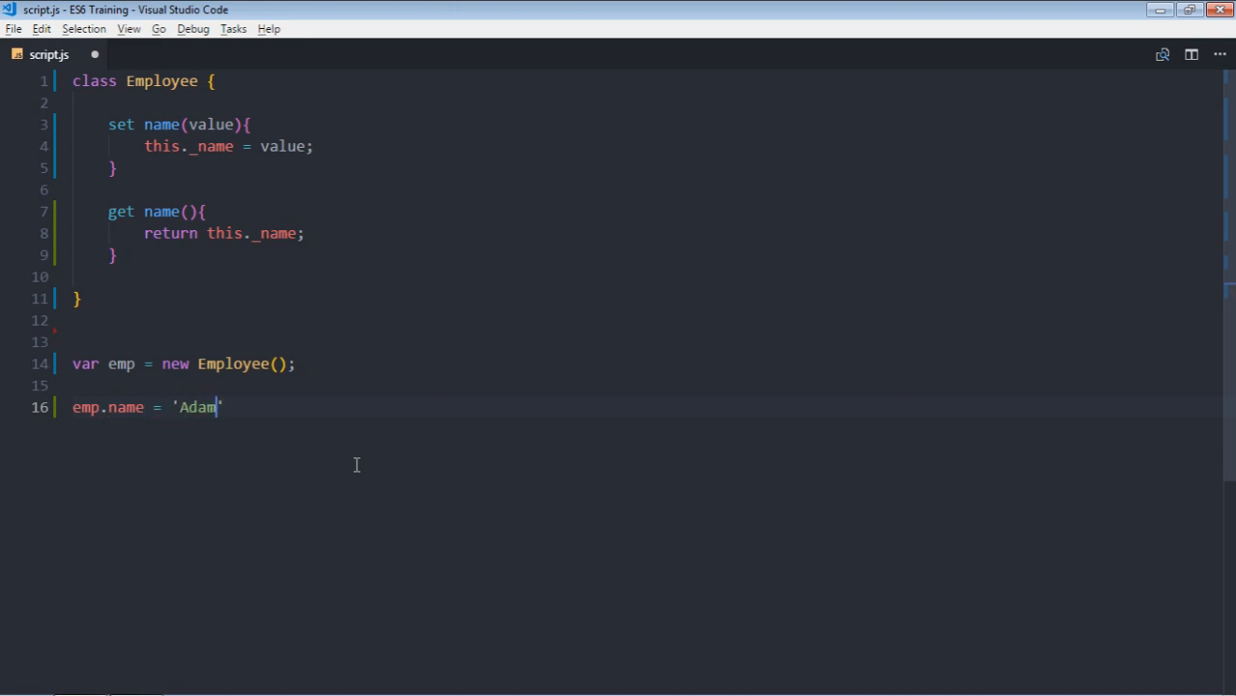
{"action": "type", "text": "s';"}
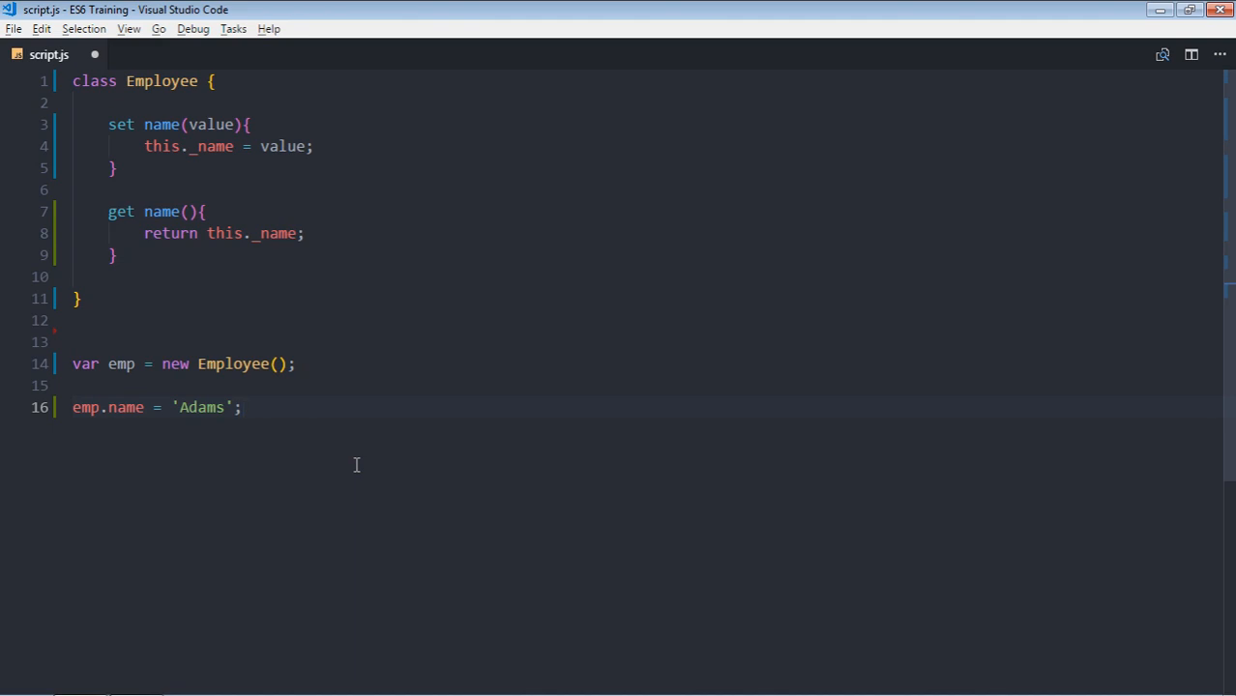
{"action": "key", "text": "Return"}
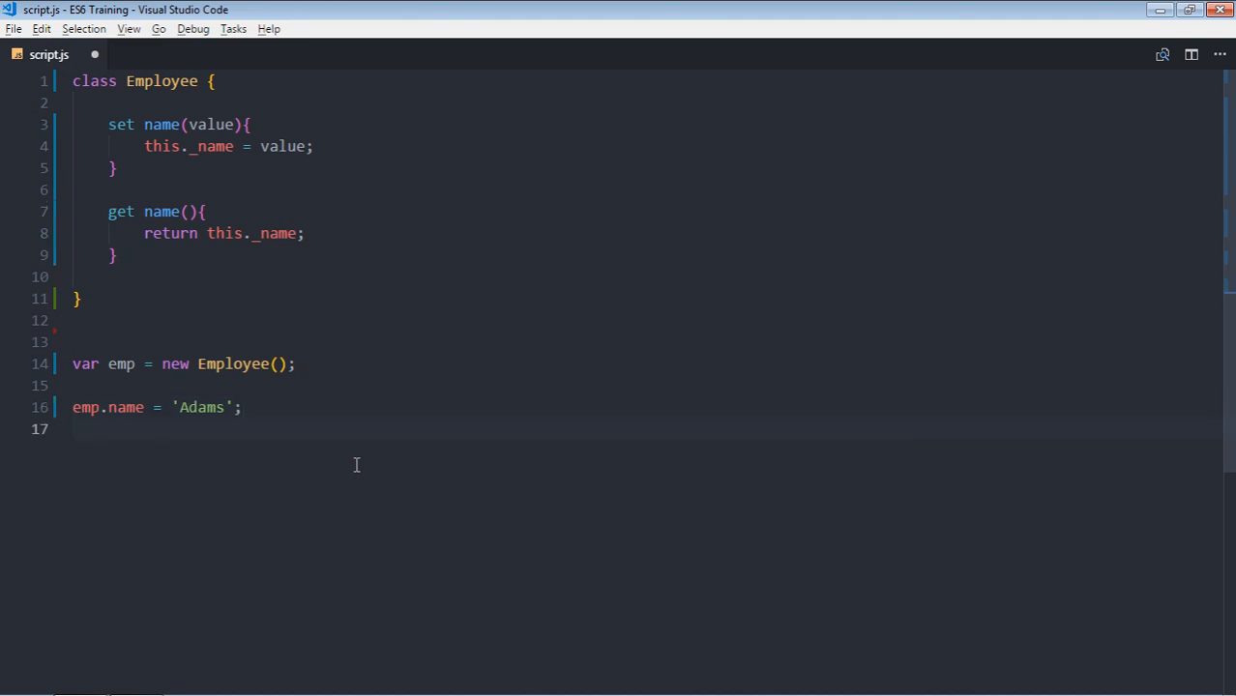
- Log emp.name to the console on the next line
{"action": "type", "text": "console"}
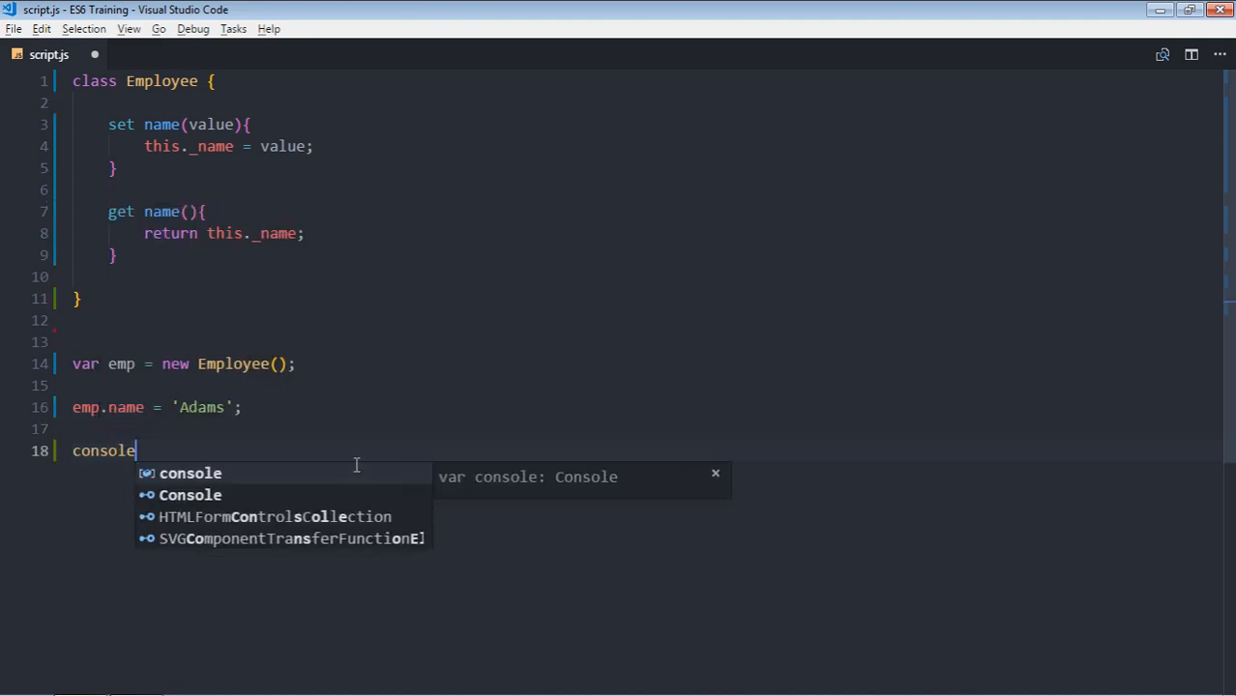
{"action": "type", "text": ".l"}
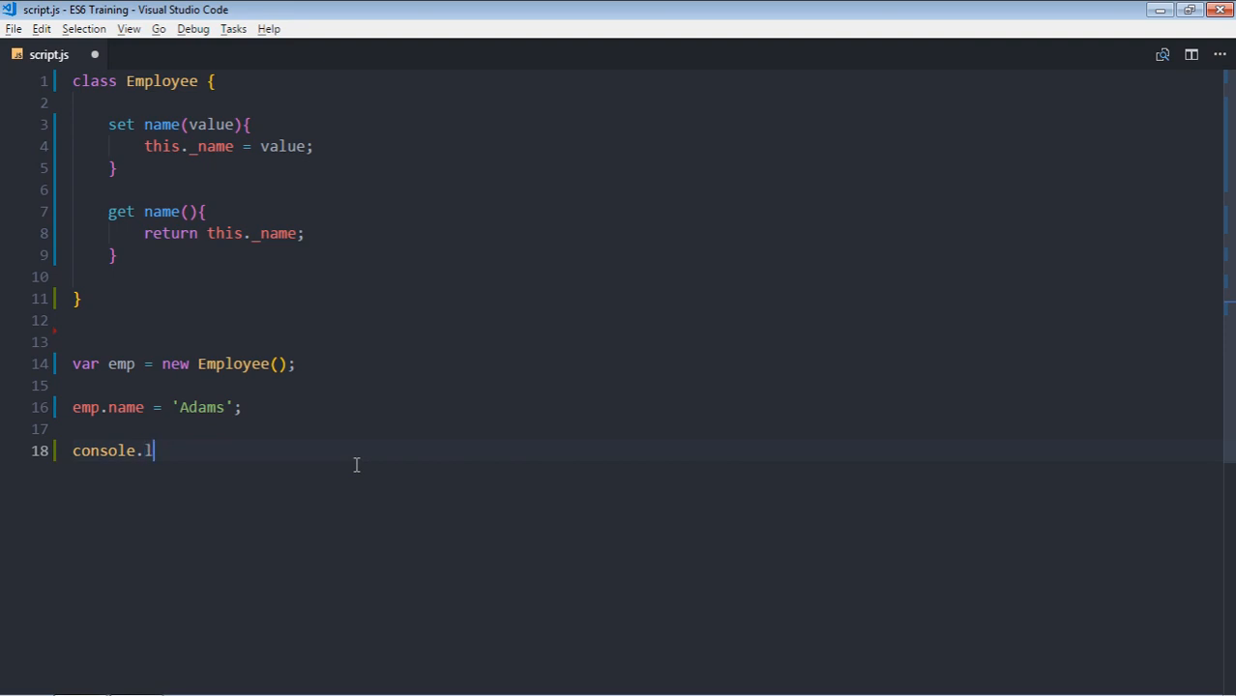
{"action": "type", "text": "og(emp.name"}
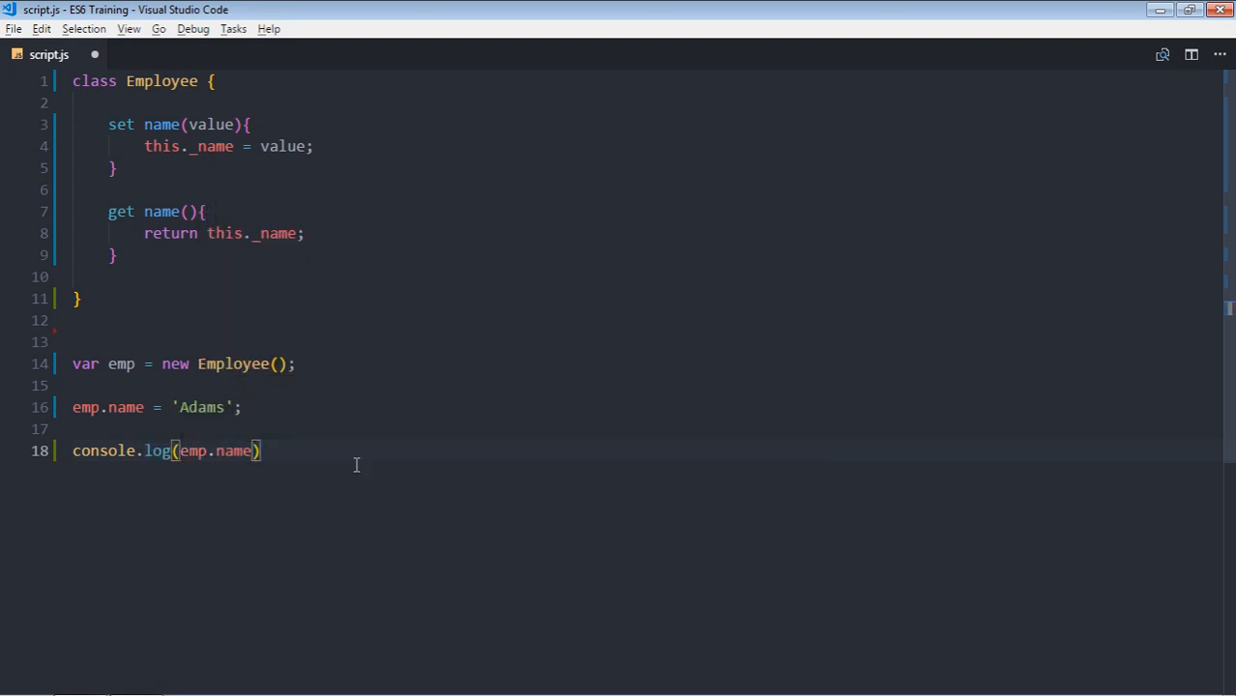
{"action": "type", "text": ";"}
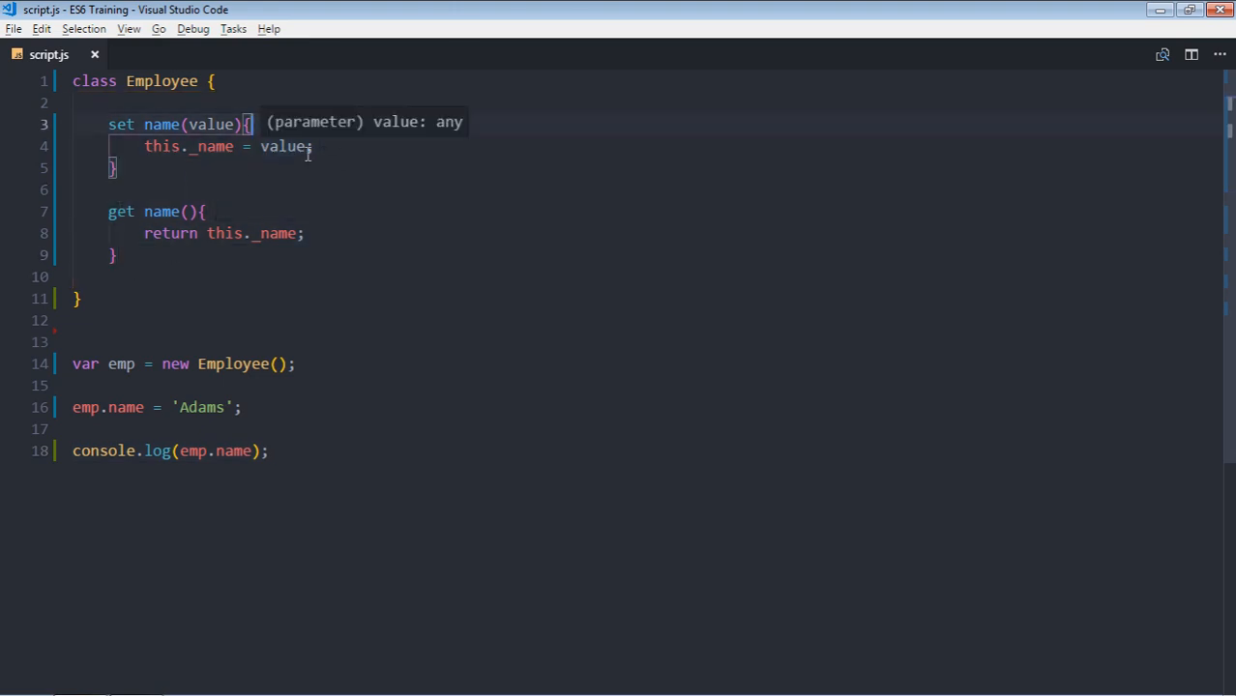
- Edit the setter assignment to this._name = value + 'Robert'
{"action": "key", "text": "Enter"}
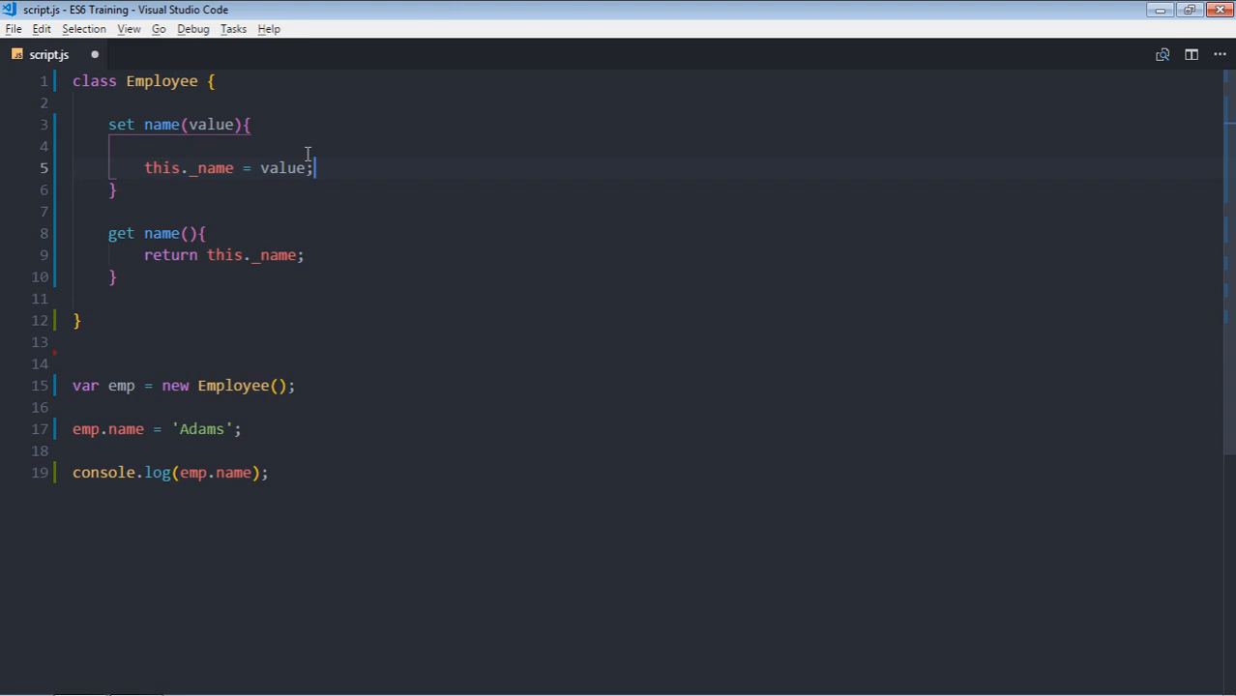
{"action": "type", "text": "+ '"}
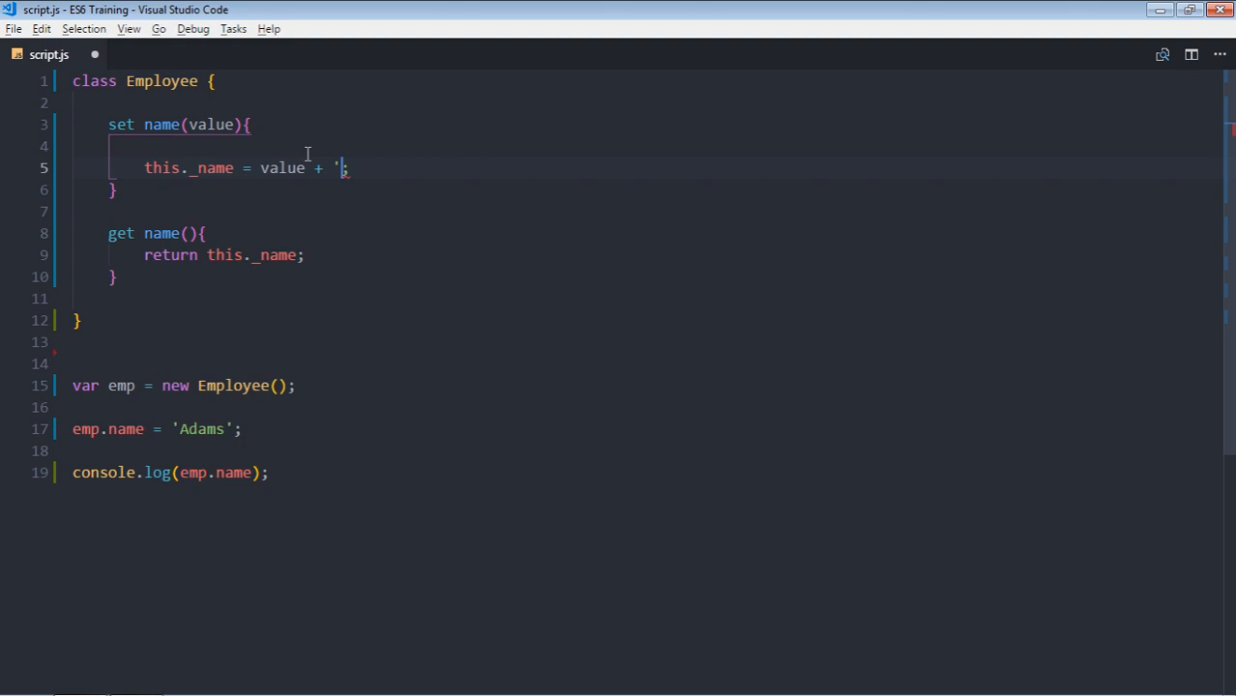
{"action": "type", "text": "Robert"}
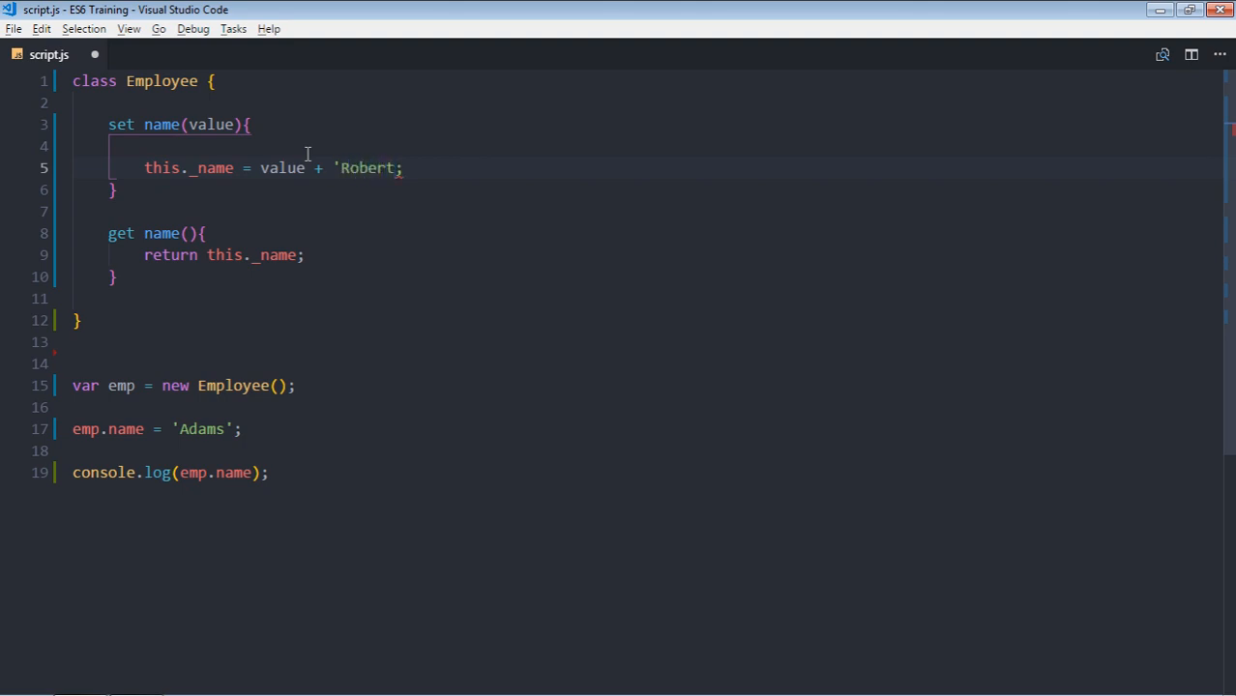